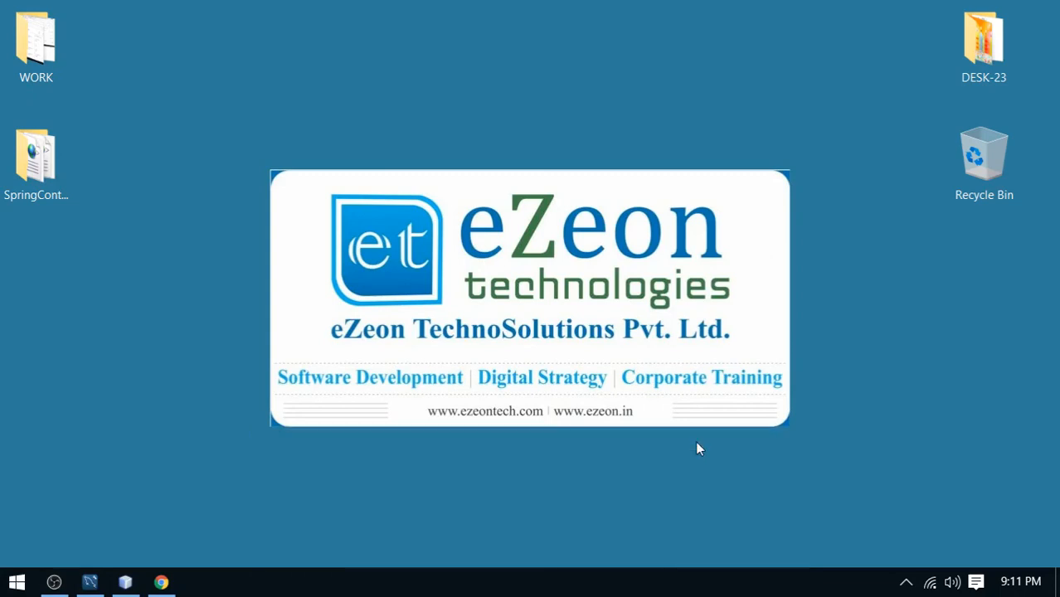
mouse_move(793, 342)
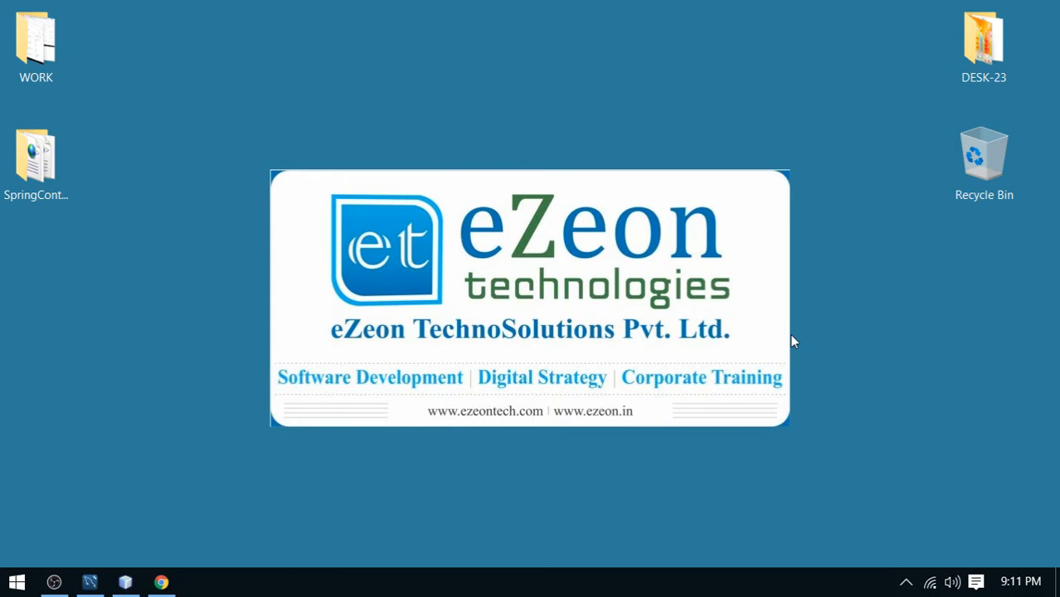
mouse_move(197, 561)
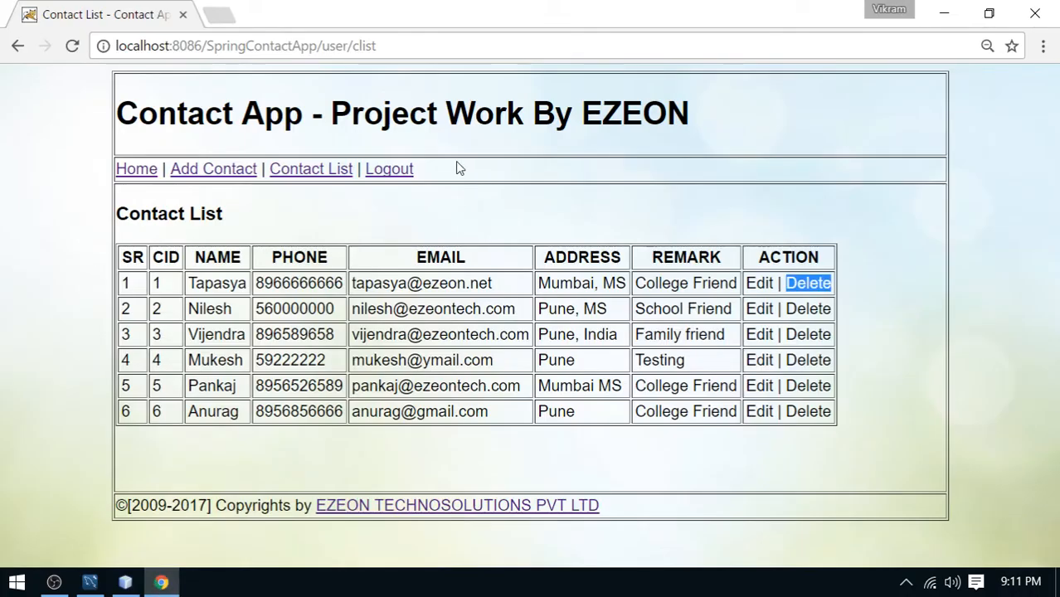
Switch to NetBeans, open clist.jsp and place the cursor after the remark <td> line
double_click(168, 212)
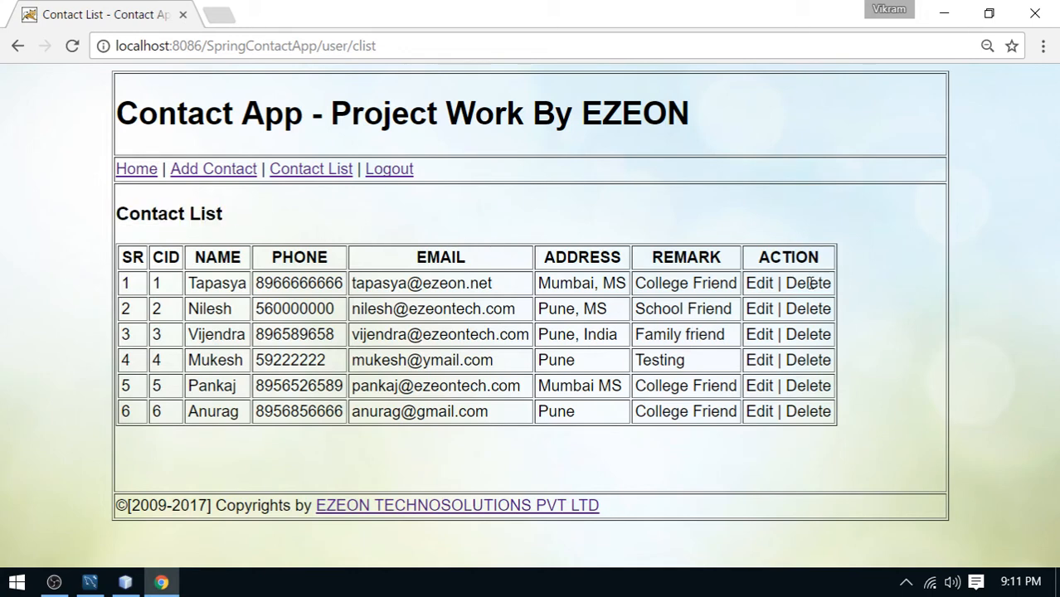
mouse_move(809, 306)
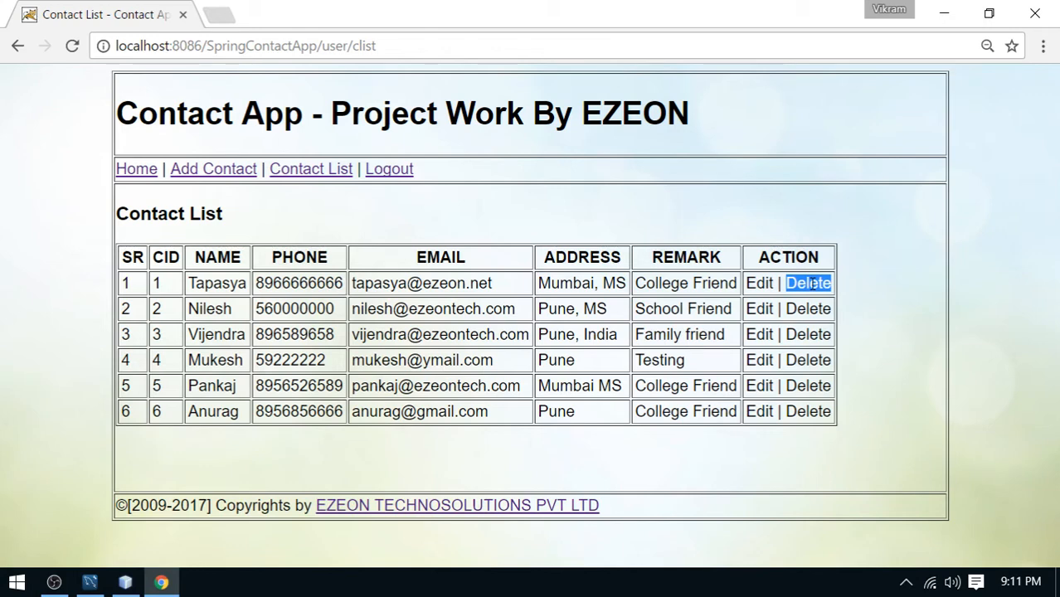
mouse_move(295, 393)
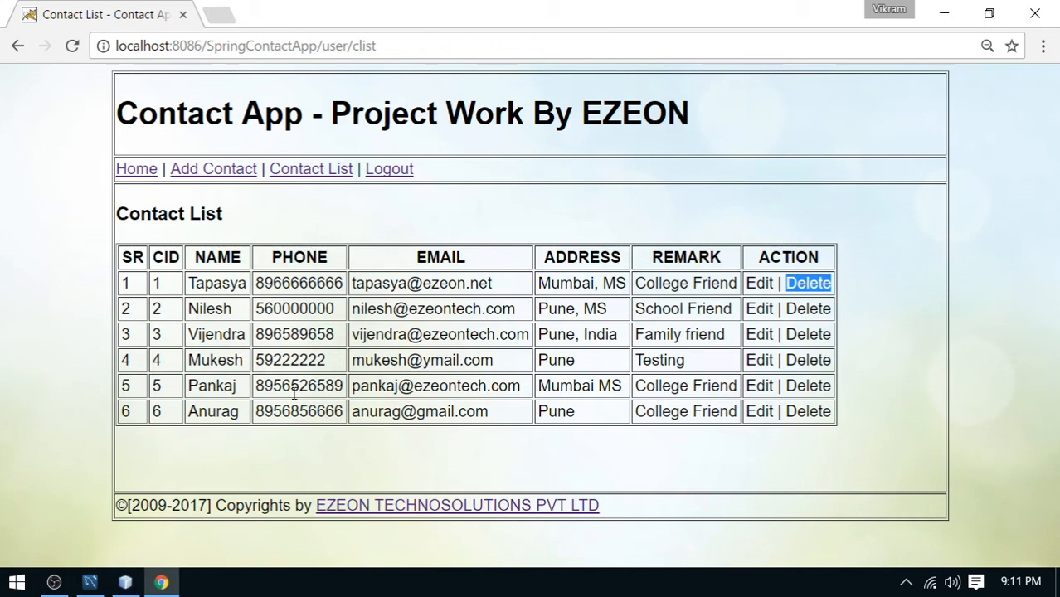
click(124, 581)
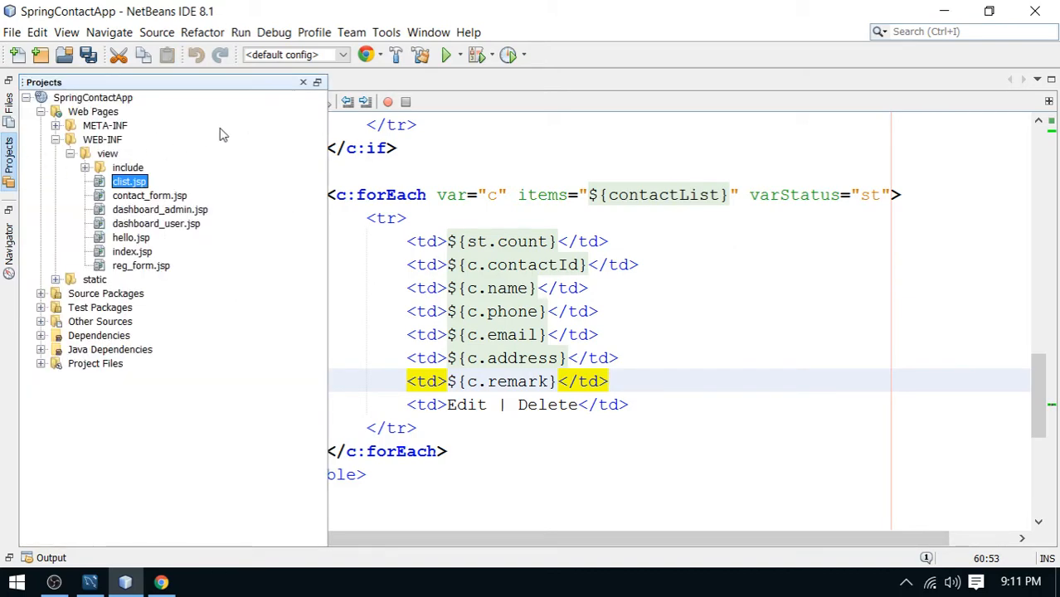
mouse_move(129, 191)
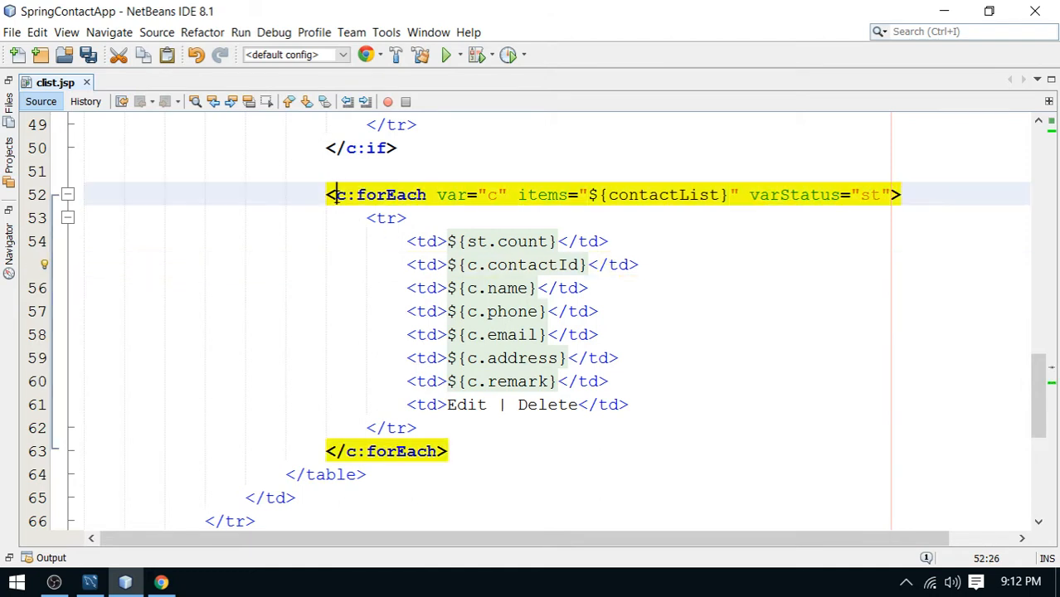
click(161, 580)
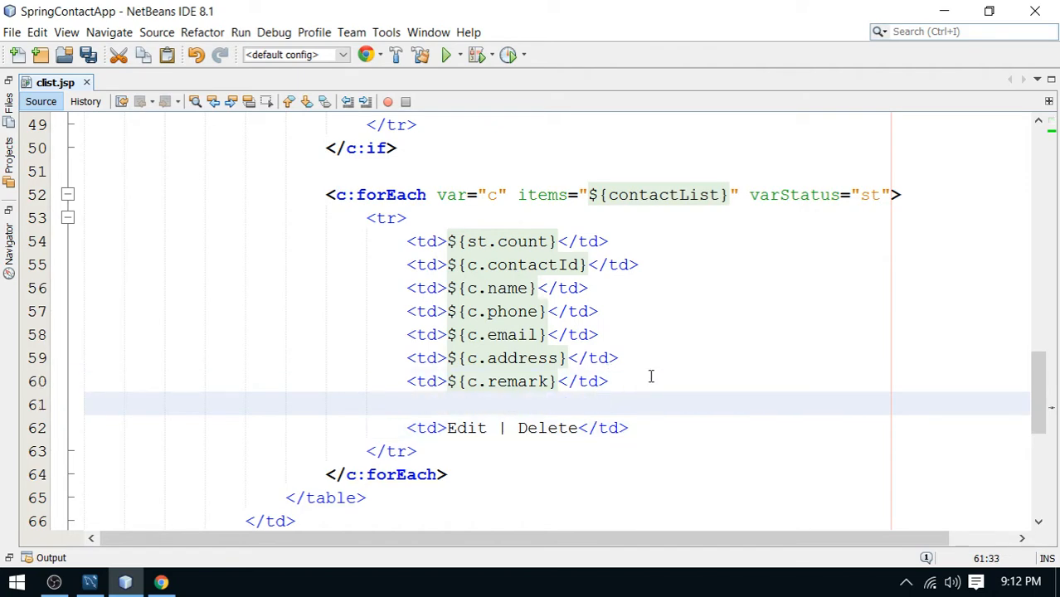
Write <s:url var="url_del" value="/user/del_contact"> with its closing tag and an empty inner line
text(<s:url var=")
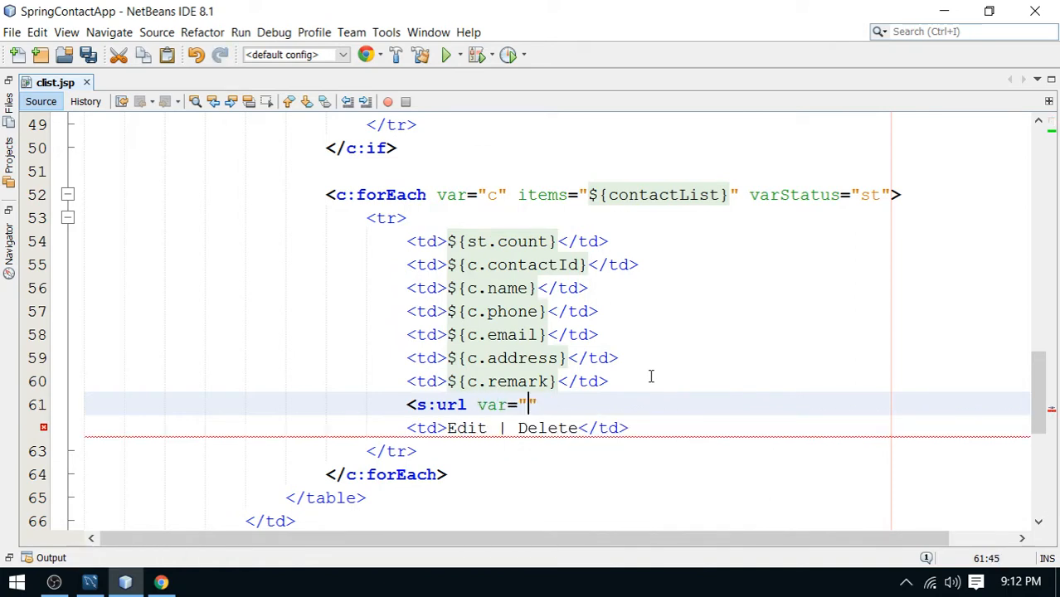
text(v)
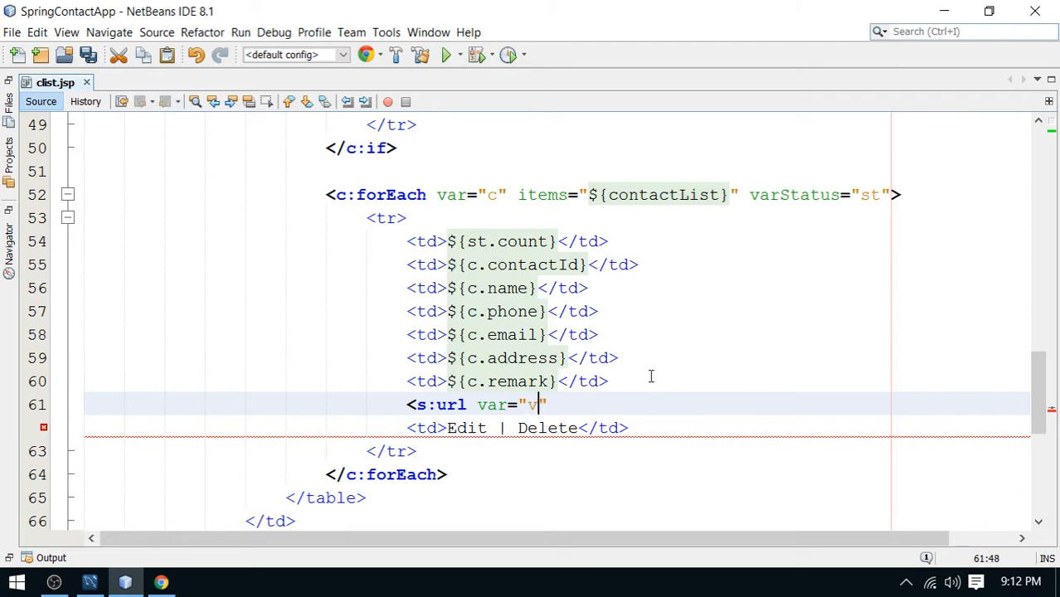
text(rl)
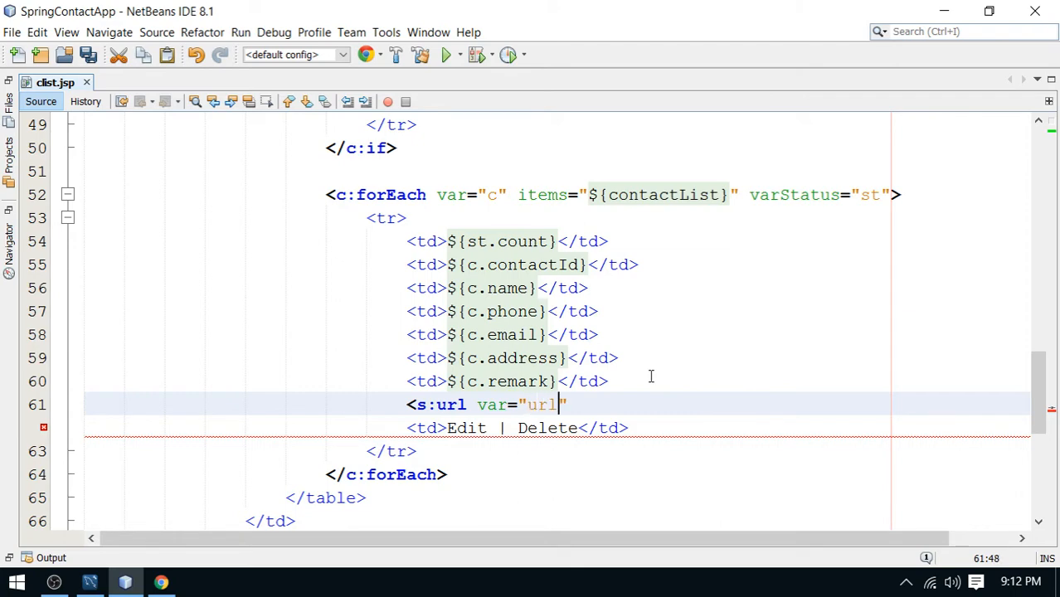
text(_del)
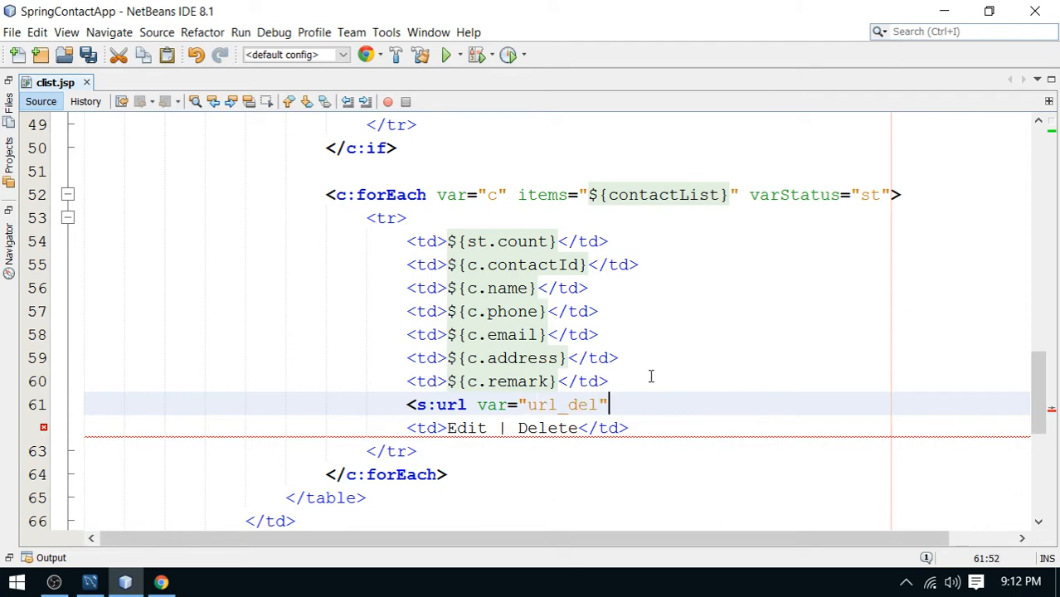
text(value="")
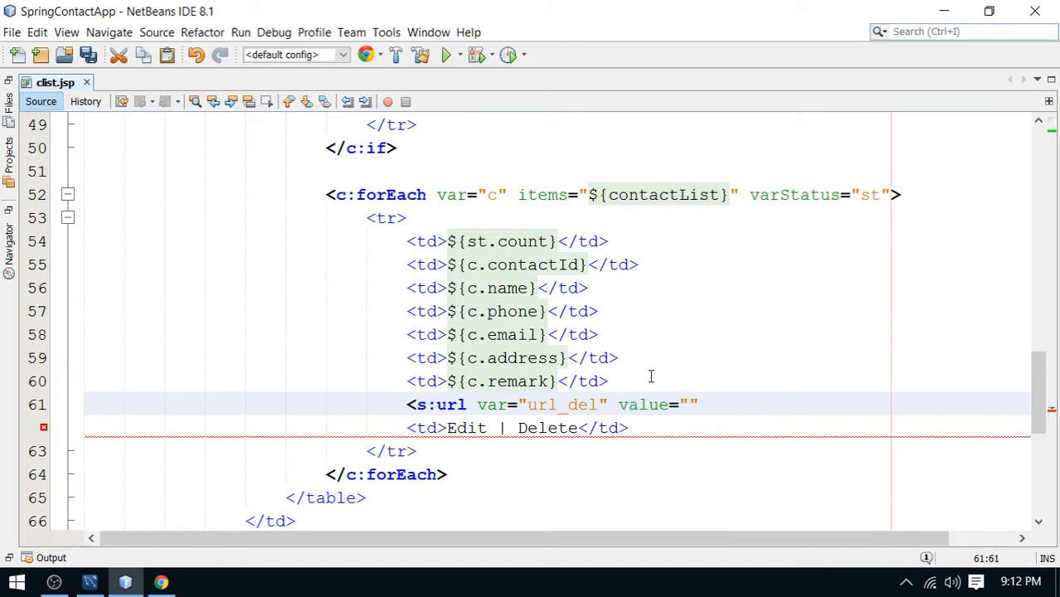
text(/use)
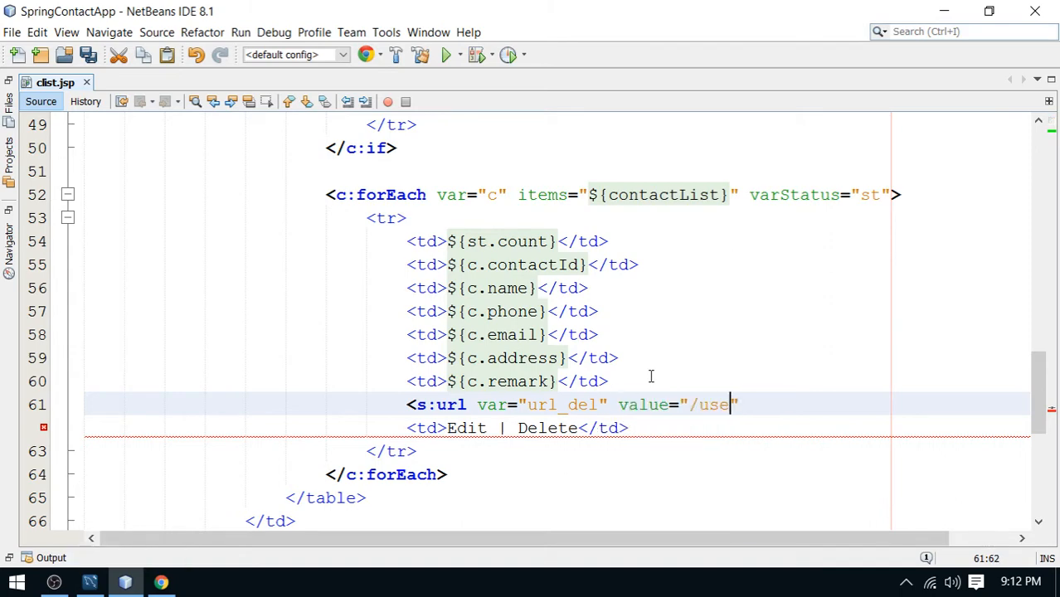
text(r/delete)
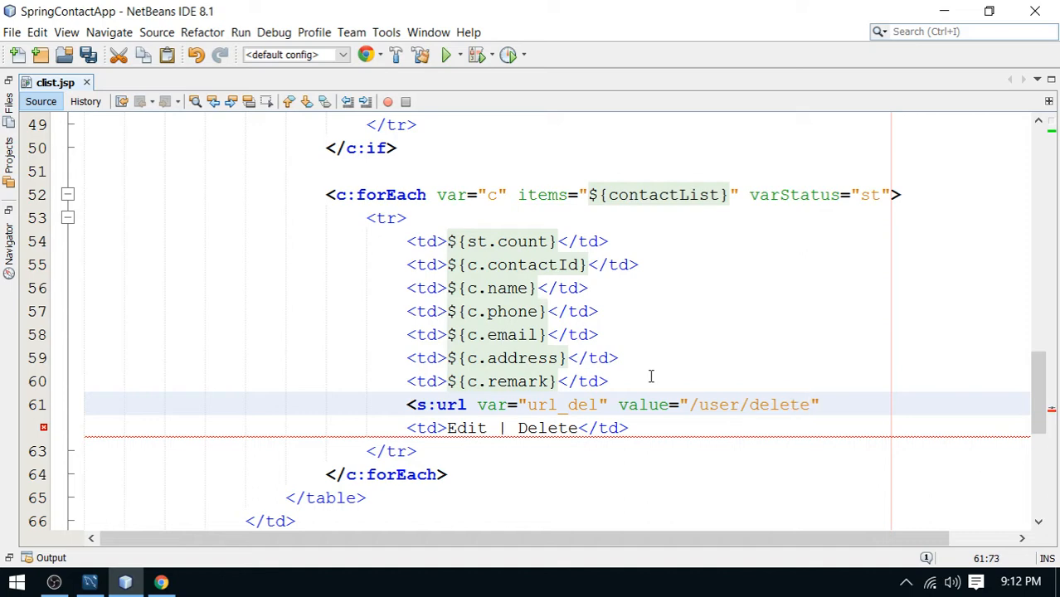
click(757, 405)
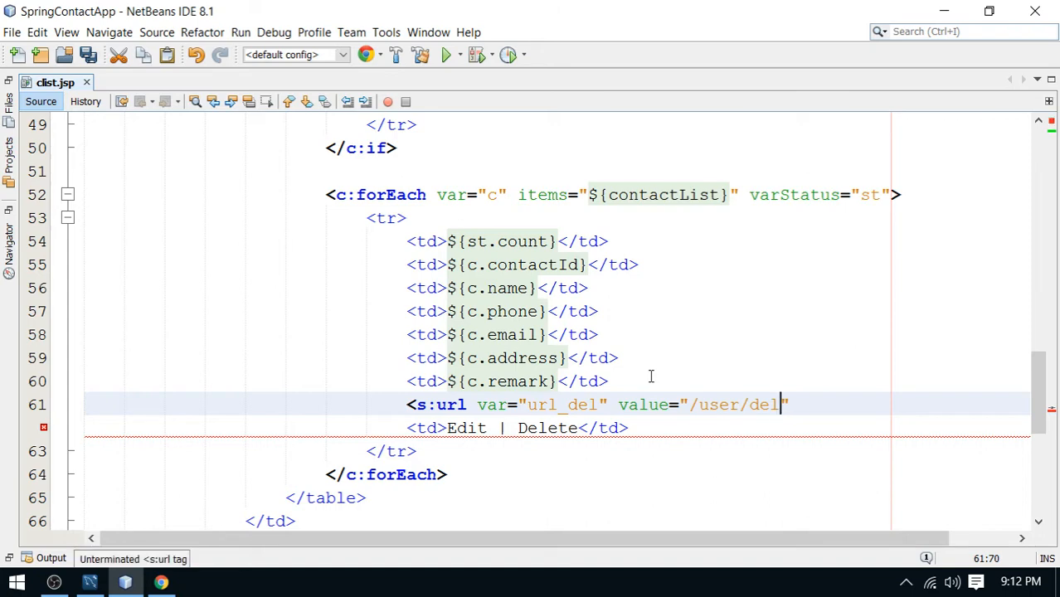
text(_contac)
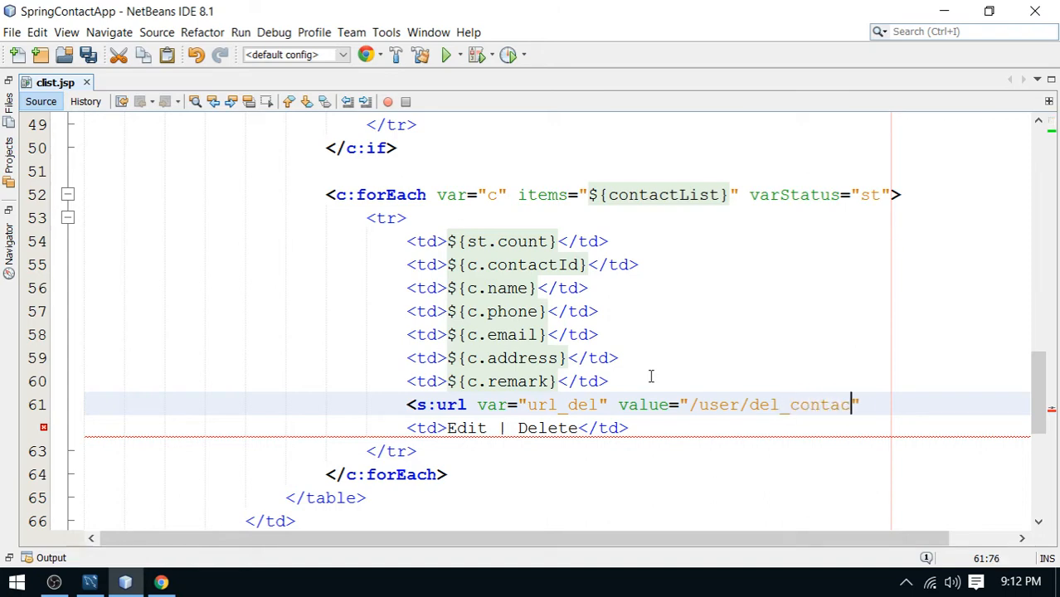
text(t)
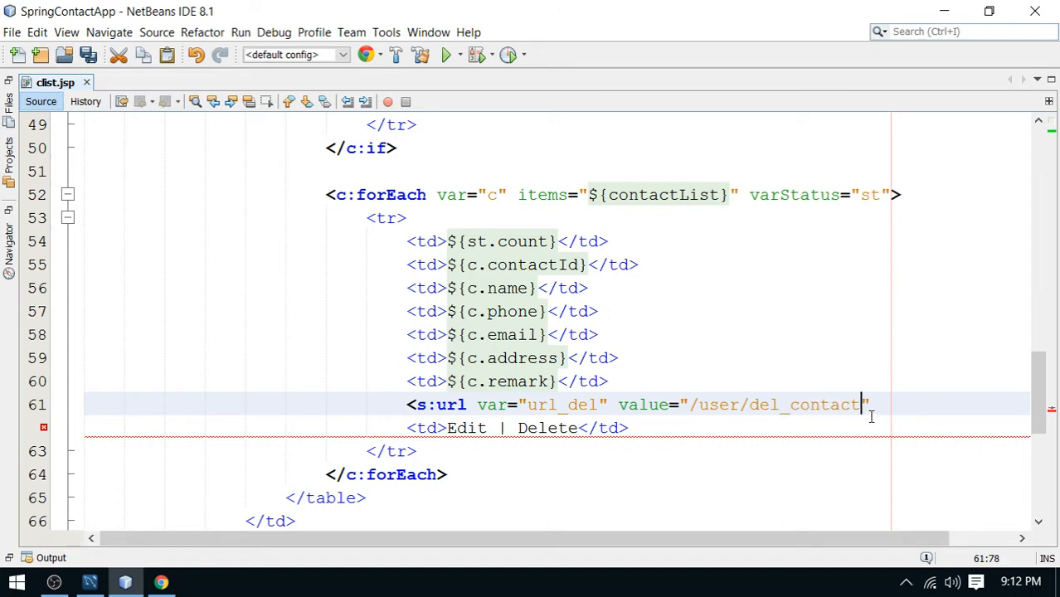
text(>)
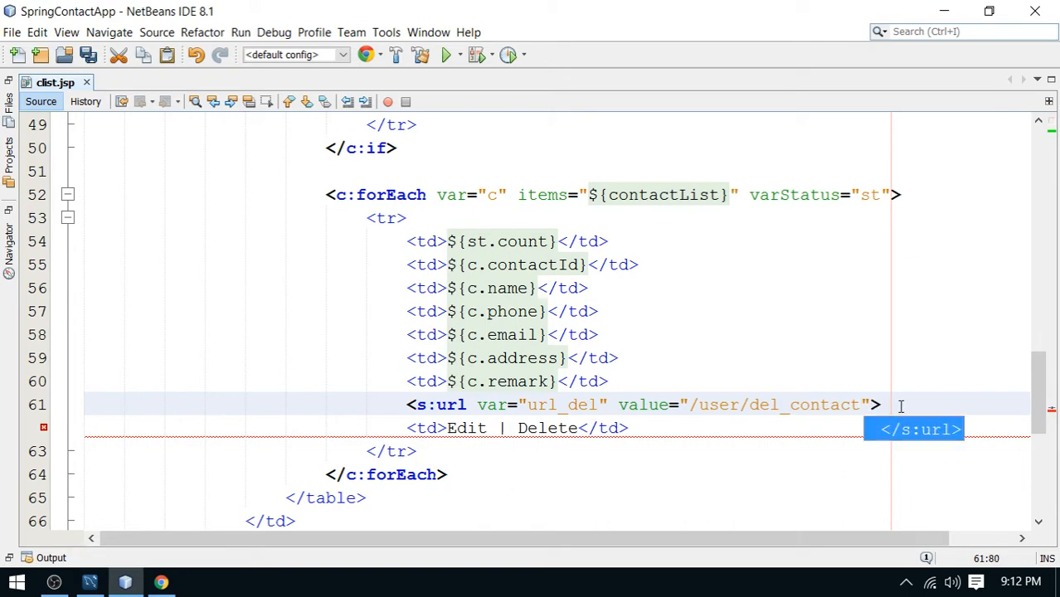
key(Enter)
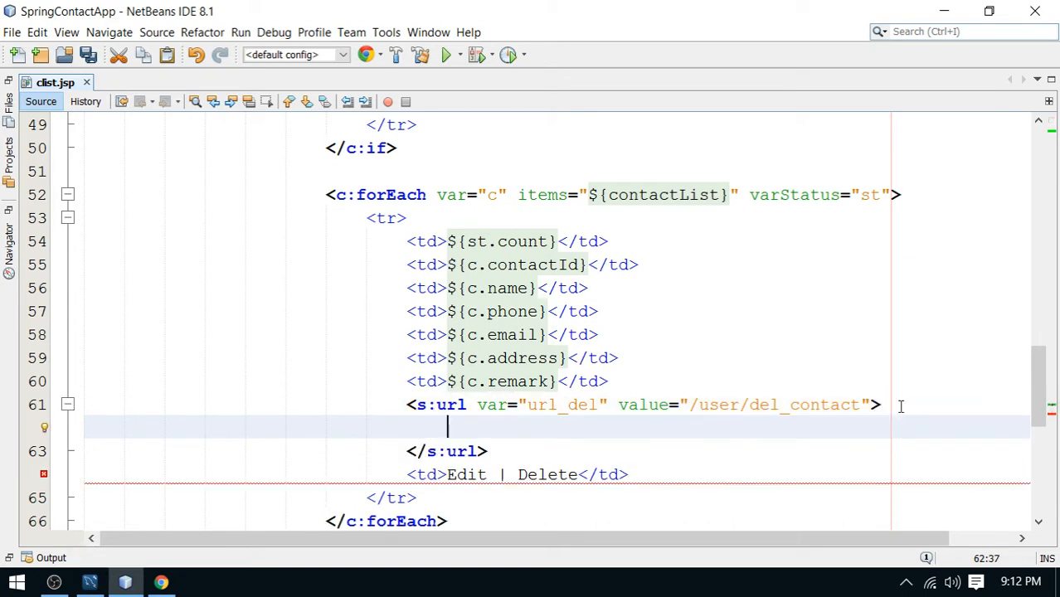
Add <s:param name="cid" value="${c.contactId}"/> inside the url_del tag
text(<s:param name="c)
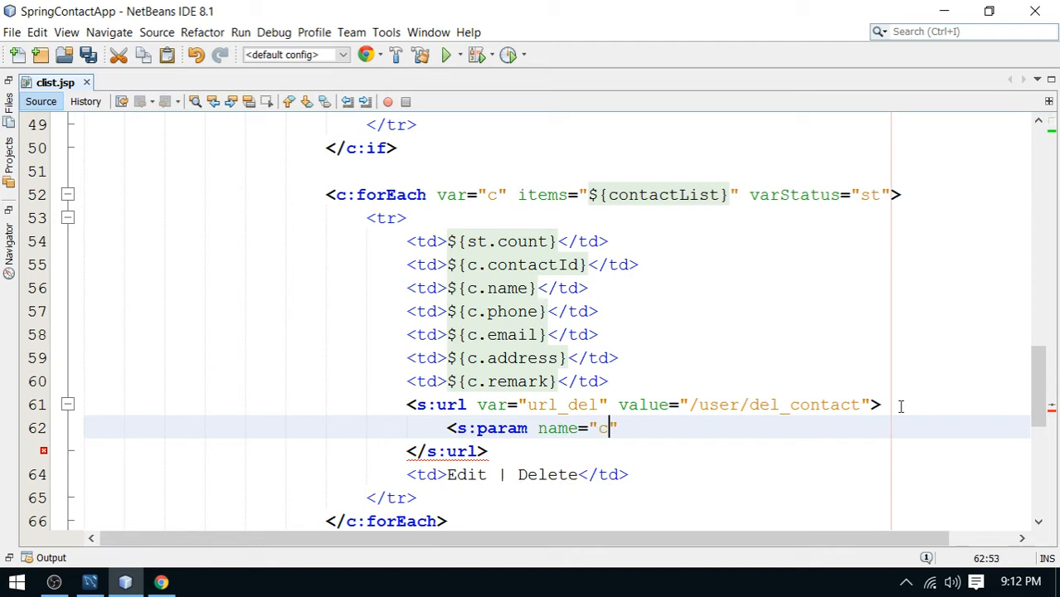
text(id)
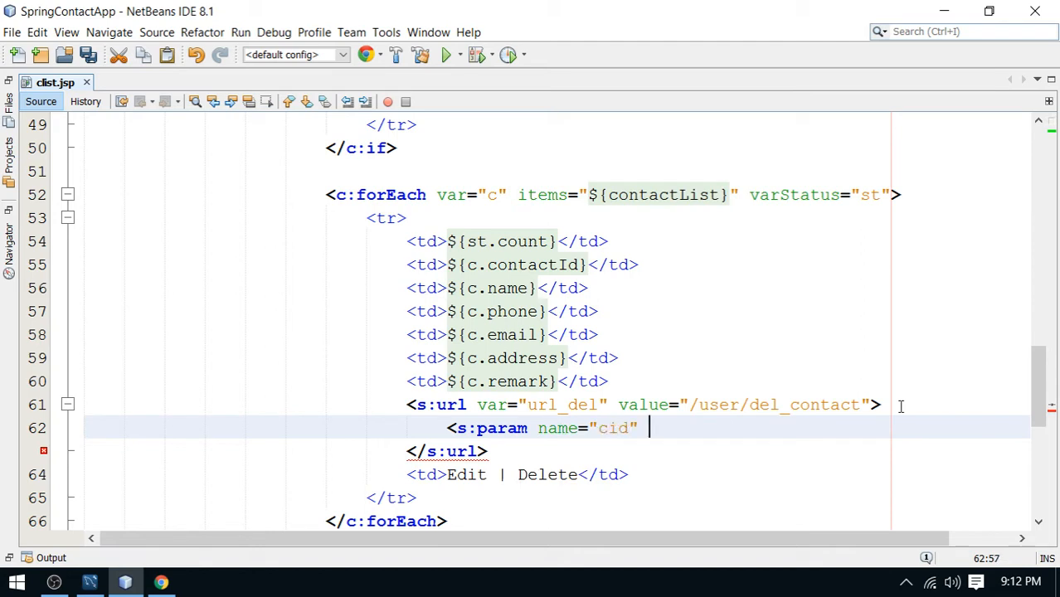
text(value="")
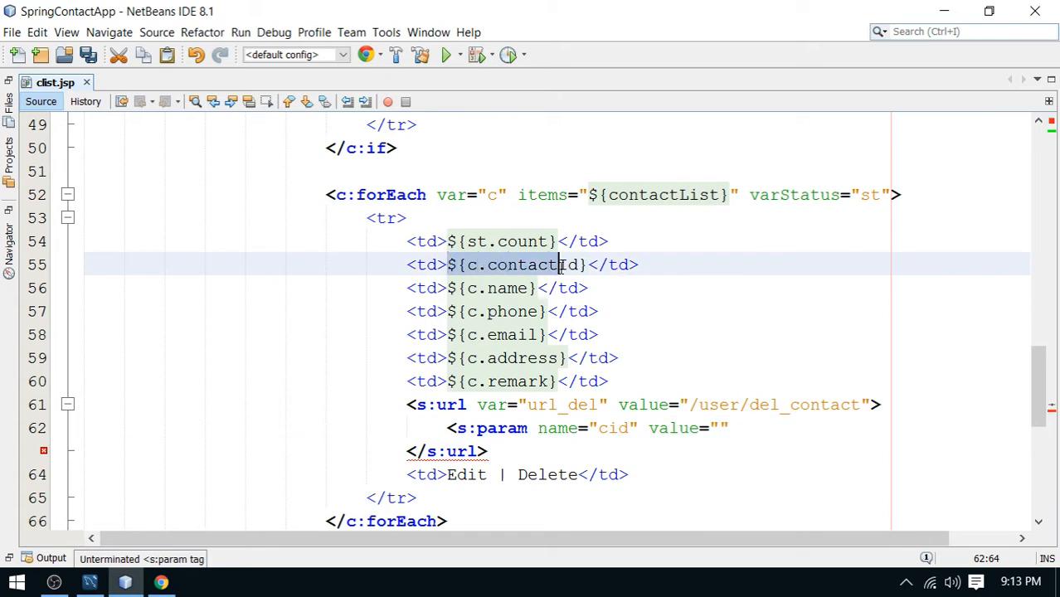
text(Id)
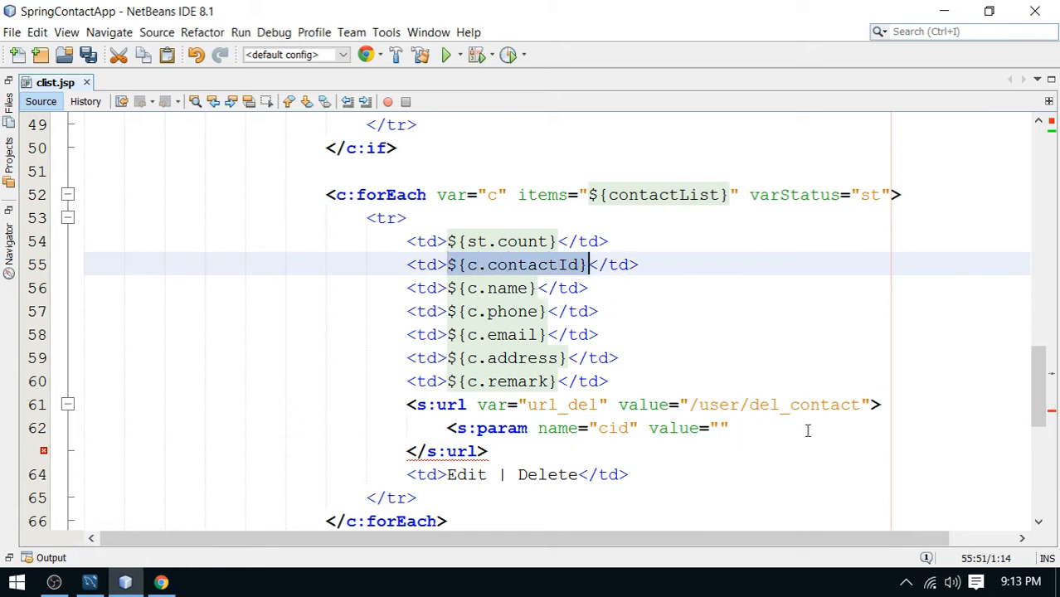
mouse_move(587, 229)
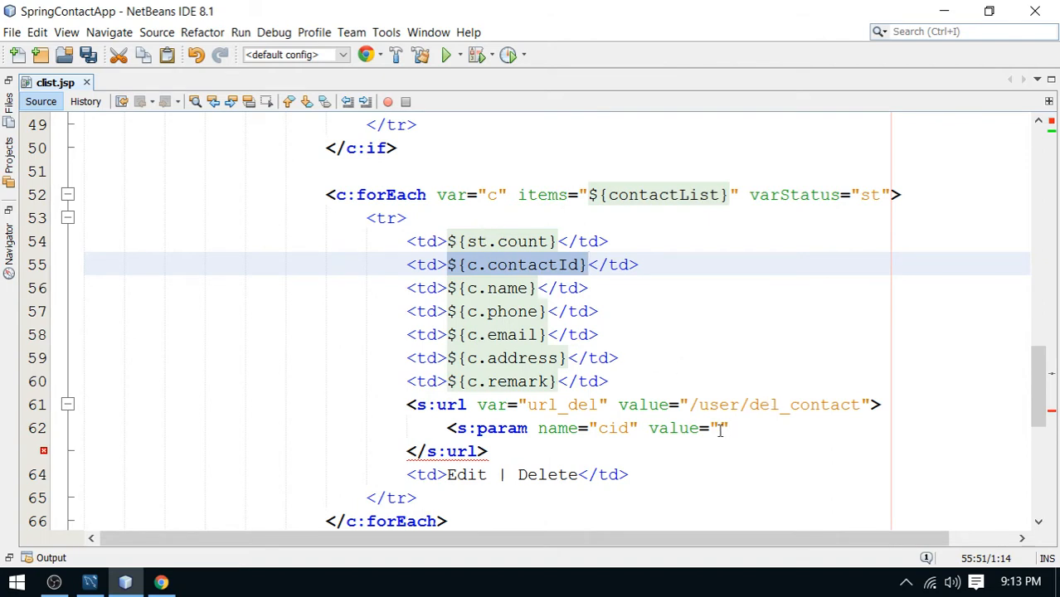
text(${c.contactId})
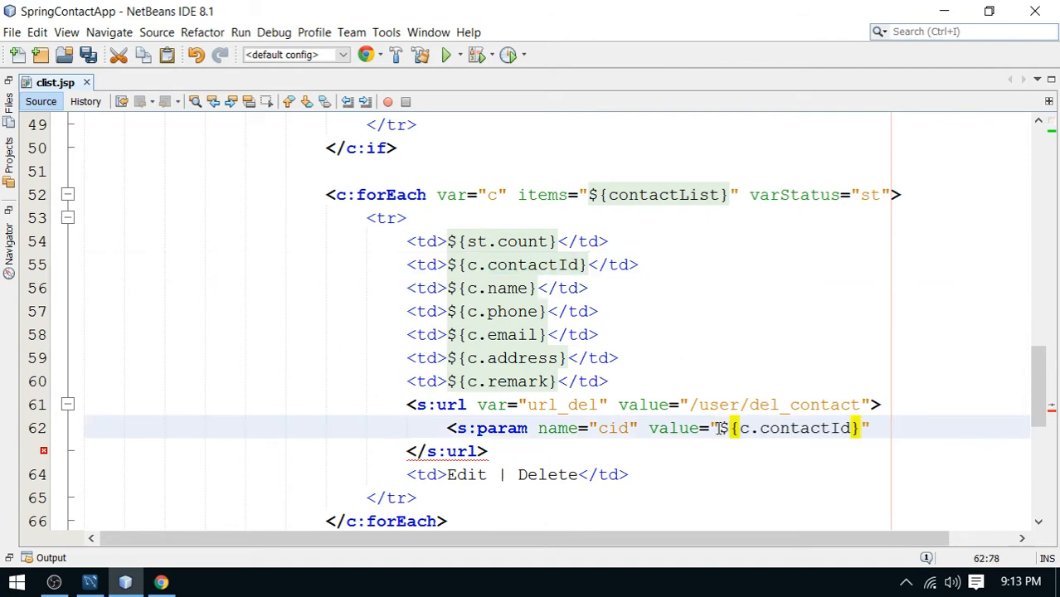
text(>)
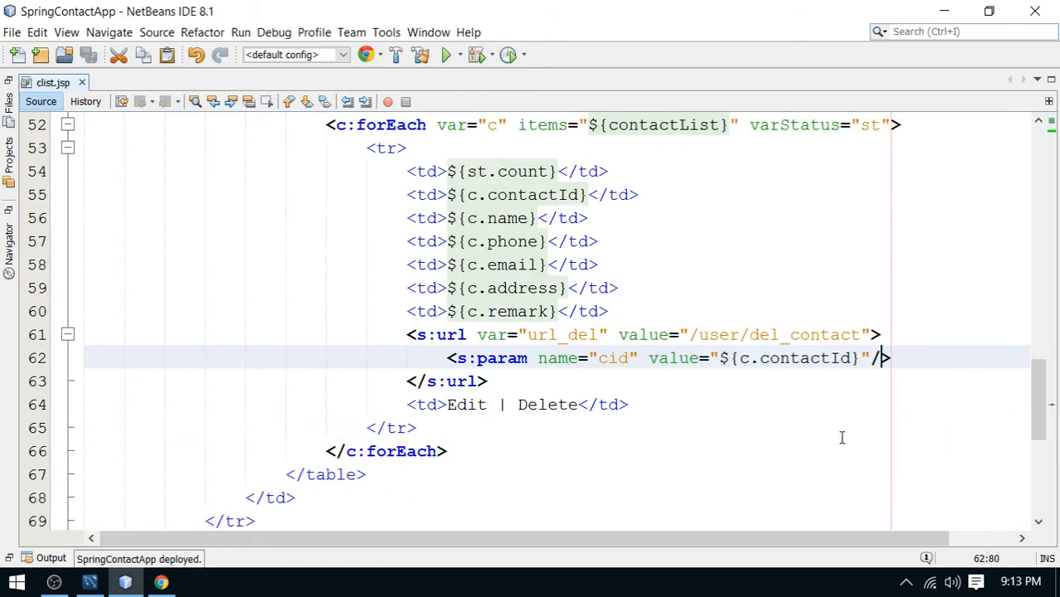
Wrap the Delete text in <a href="${url_del}">...</a> and save the page
double_click(561, 335)
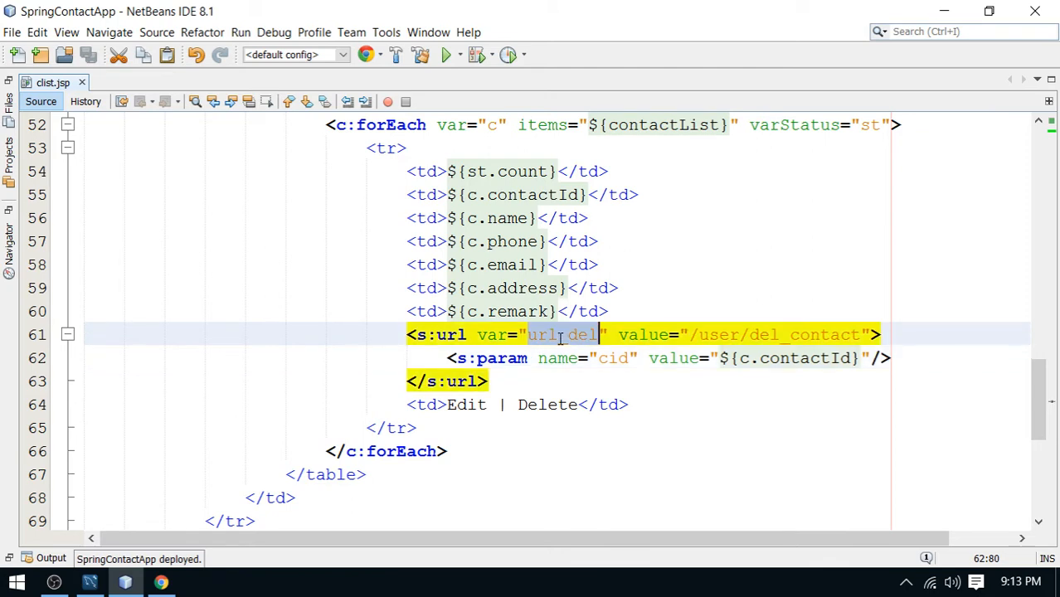
click(515, 405)
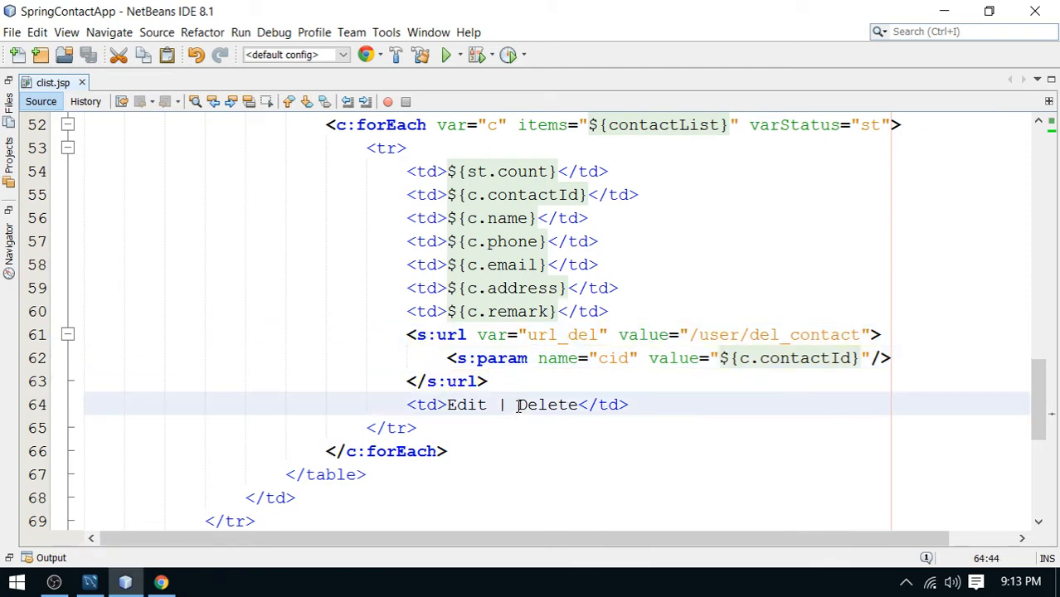
text(<a href="">)
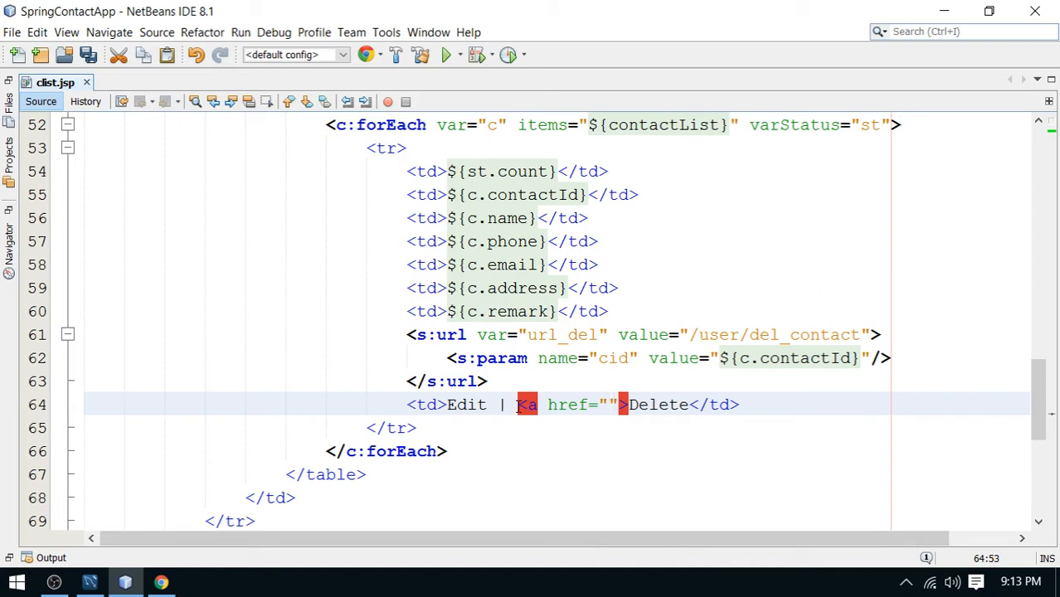
text({})
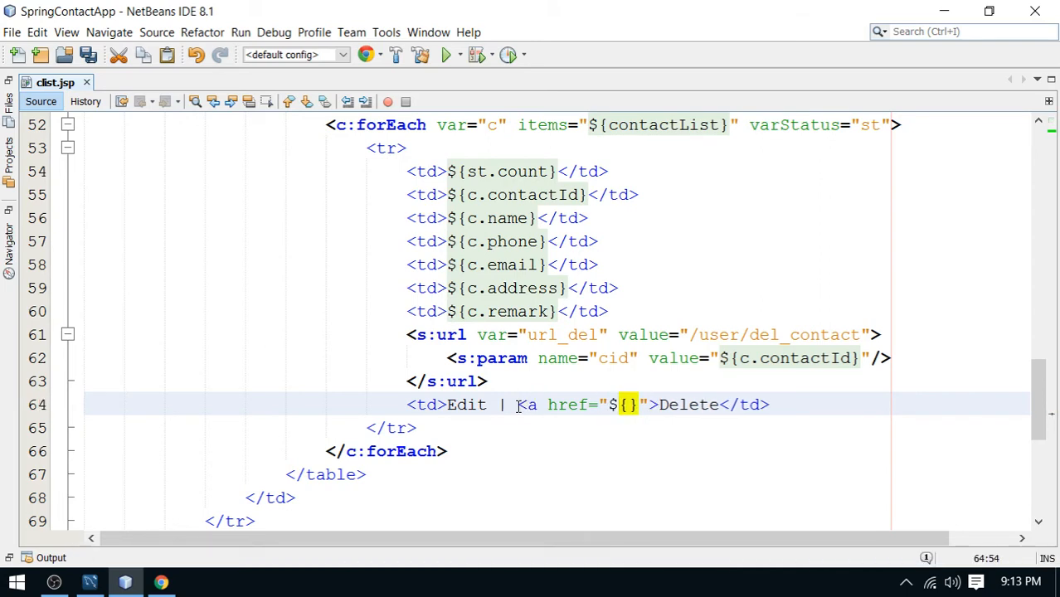
text(url_del)
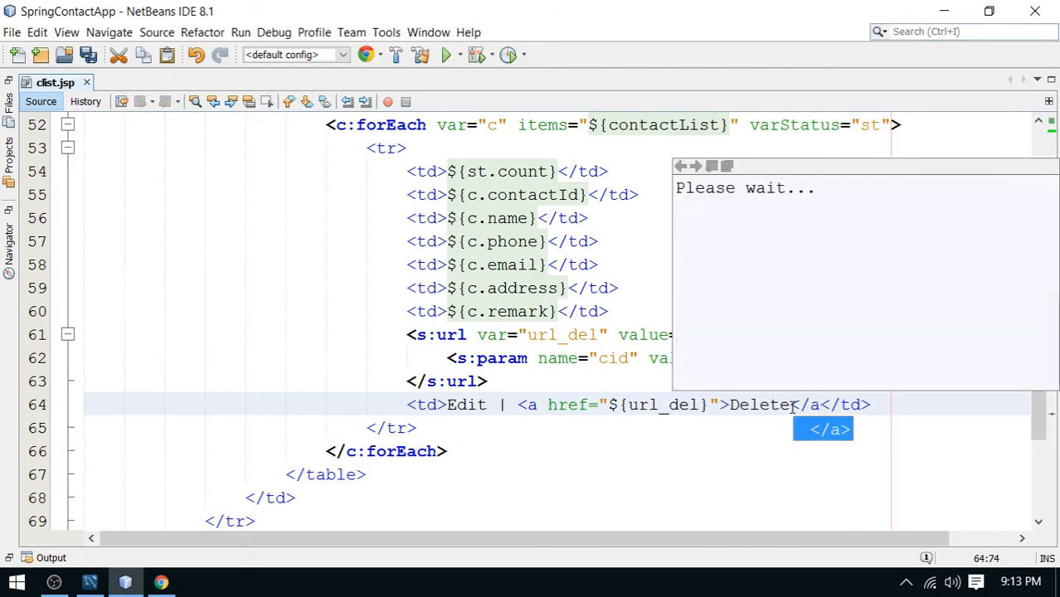
key(ctrl+s)
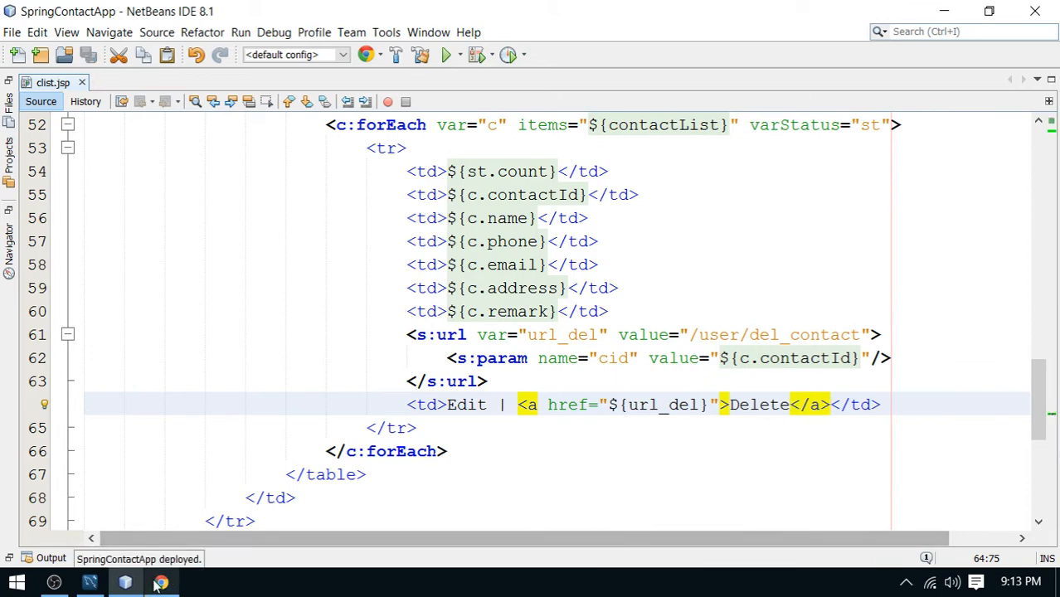
Reload the Contact List page in Chrome so Delete shows as a link
click(161, 581)
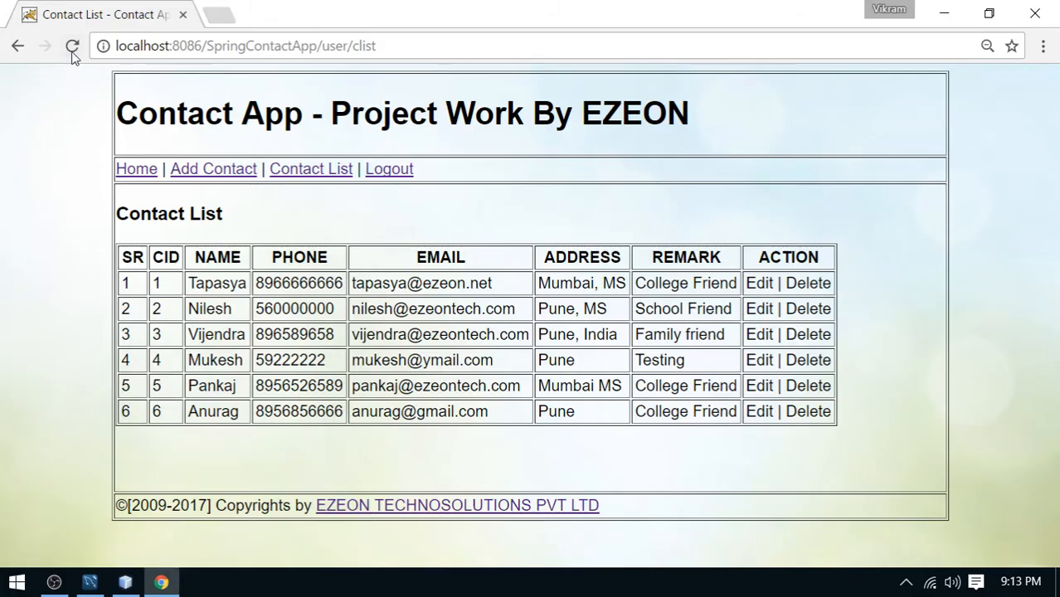
mouse_move(807, 282)
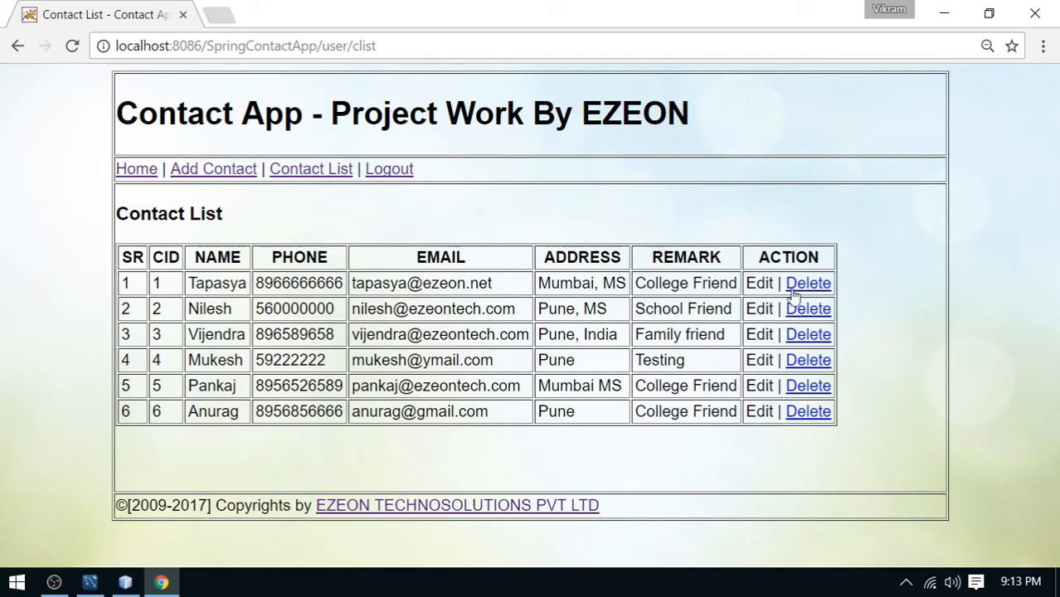
mouse_move(806, 282)
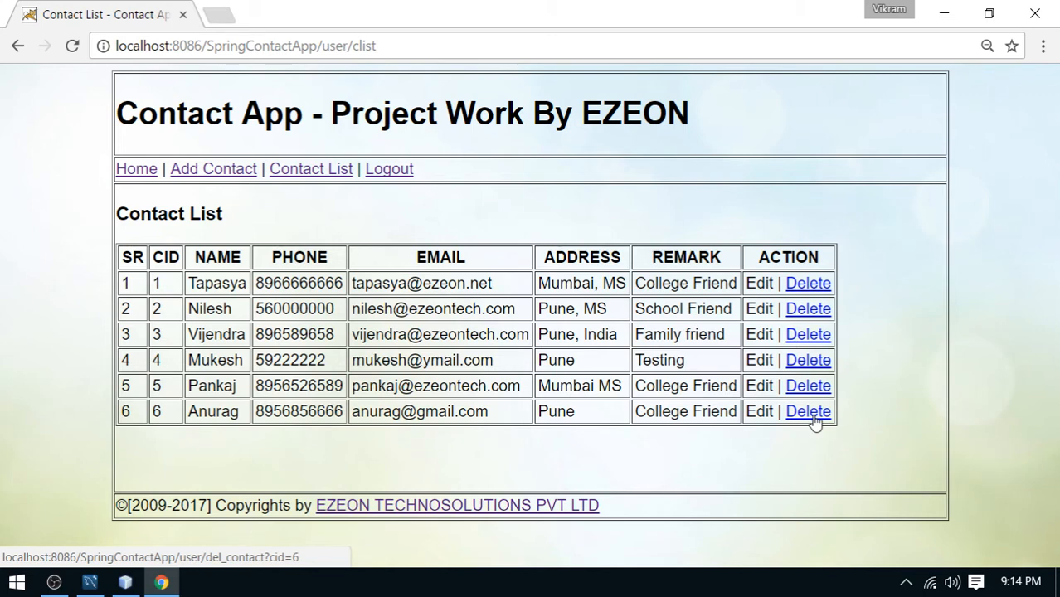
right_click(807, 411)
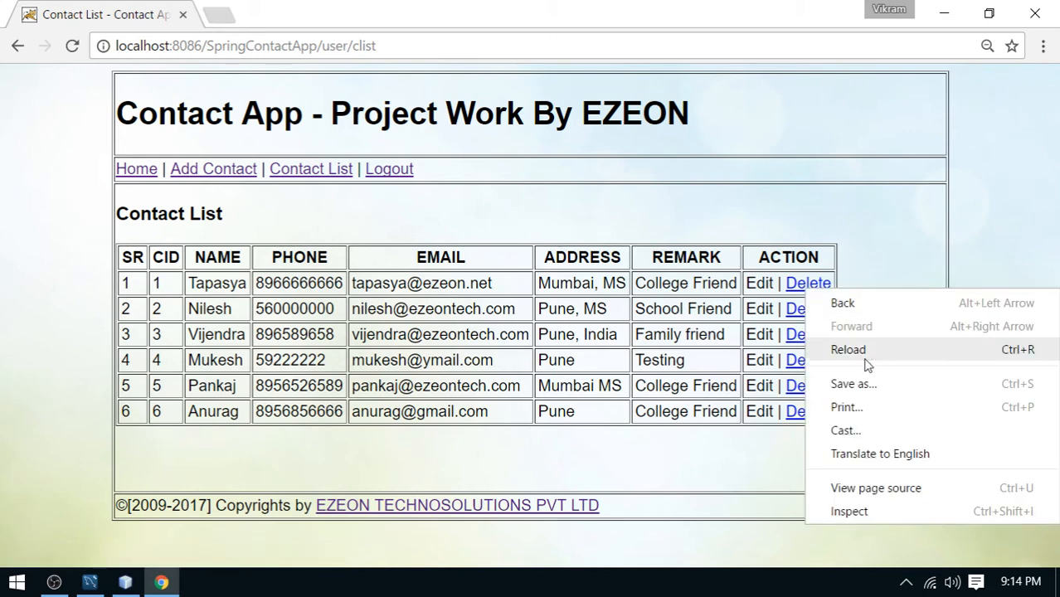
click(876, 488)
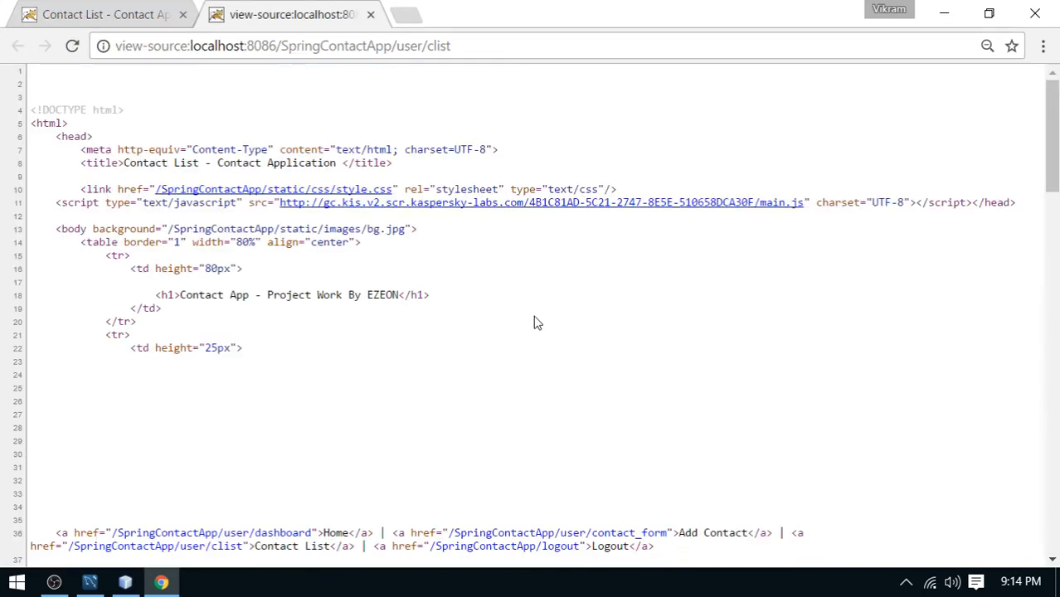
scroll(down, 3)
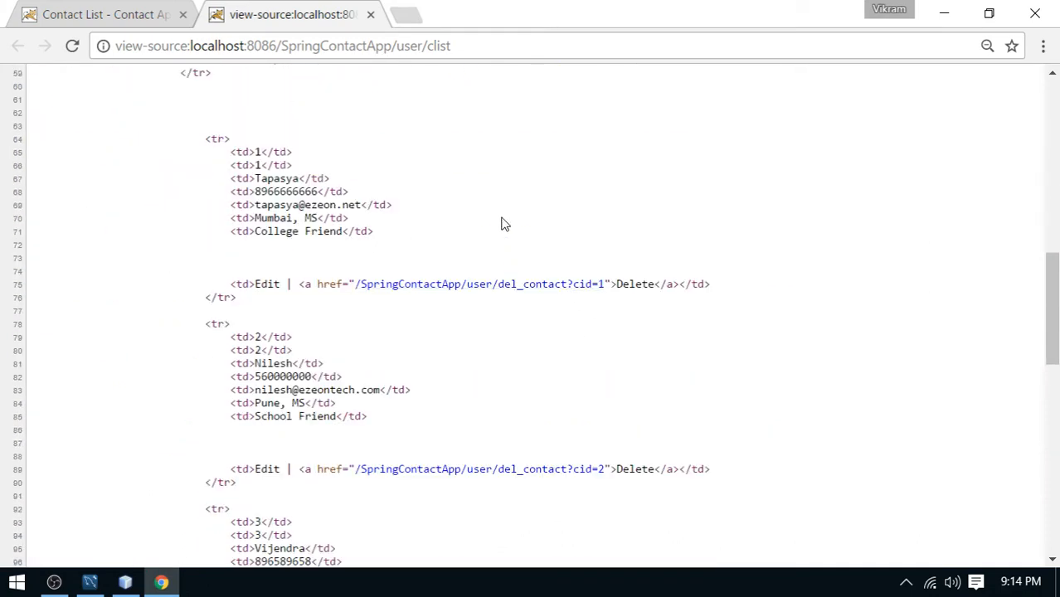
mouse_move(302, 286)
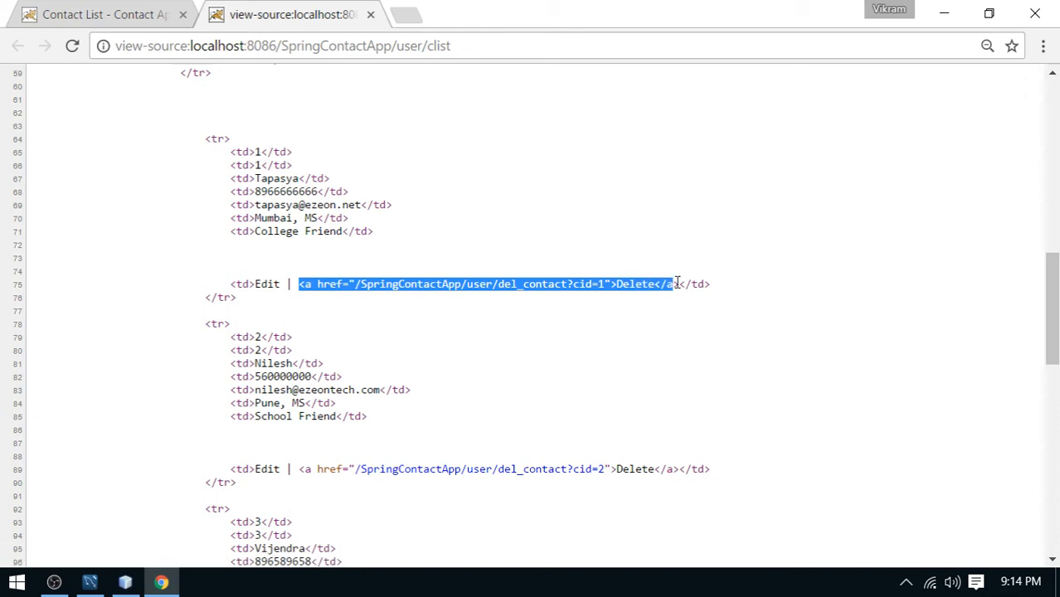
click(700, 356)
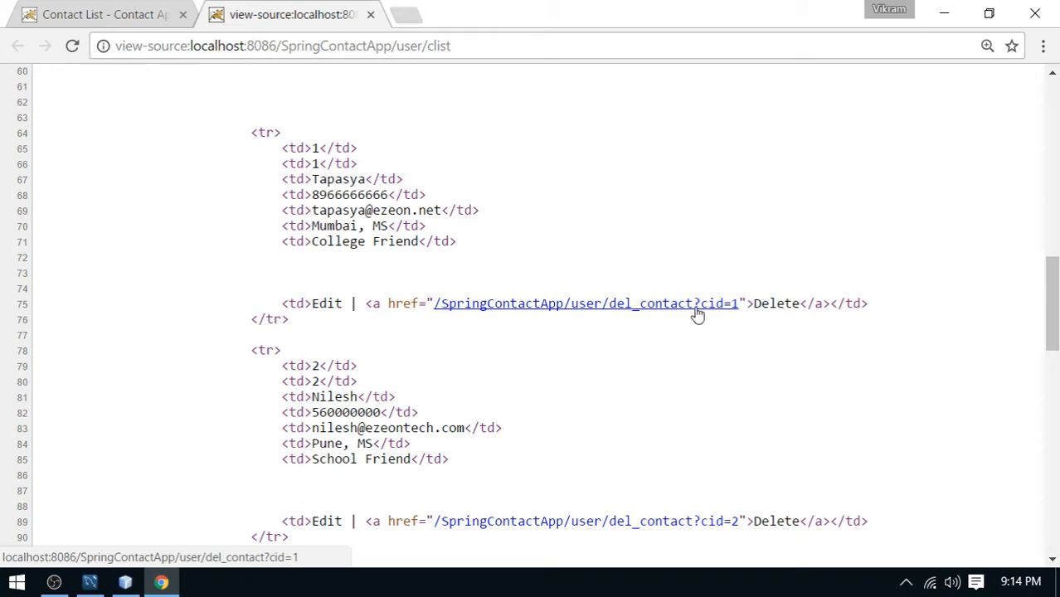
double_click(720, 302)
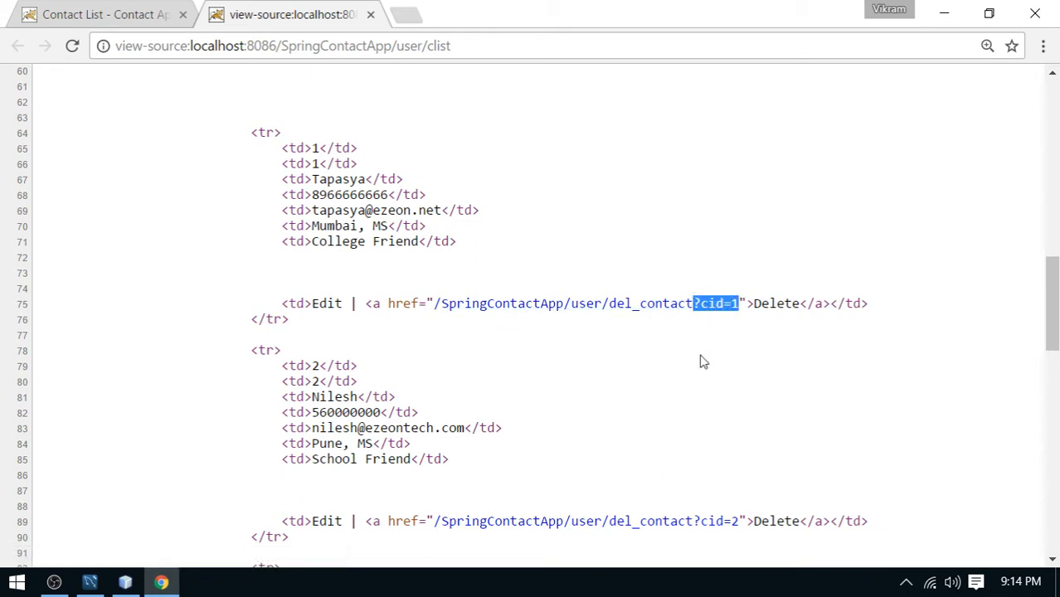
mouse_move(718, 331)
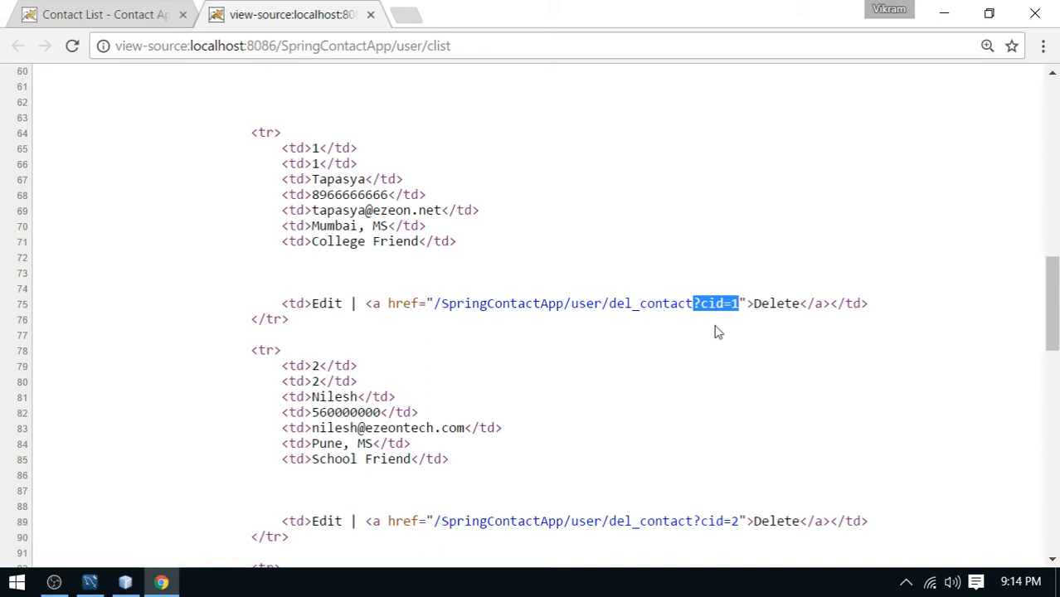
scroll(down, 3)
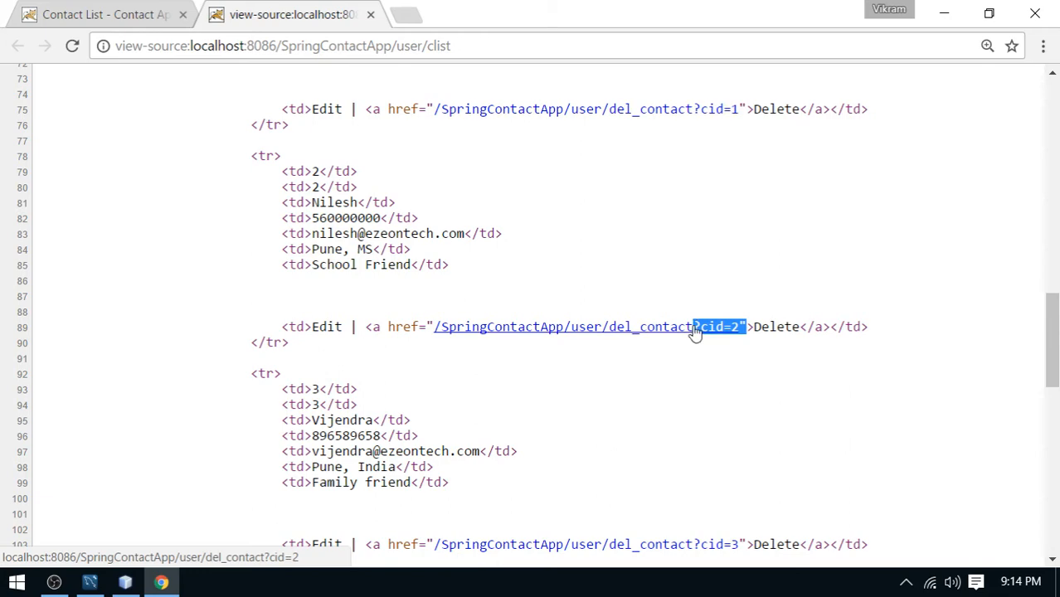
scroll(down, 3)
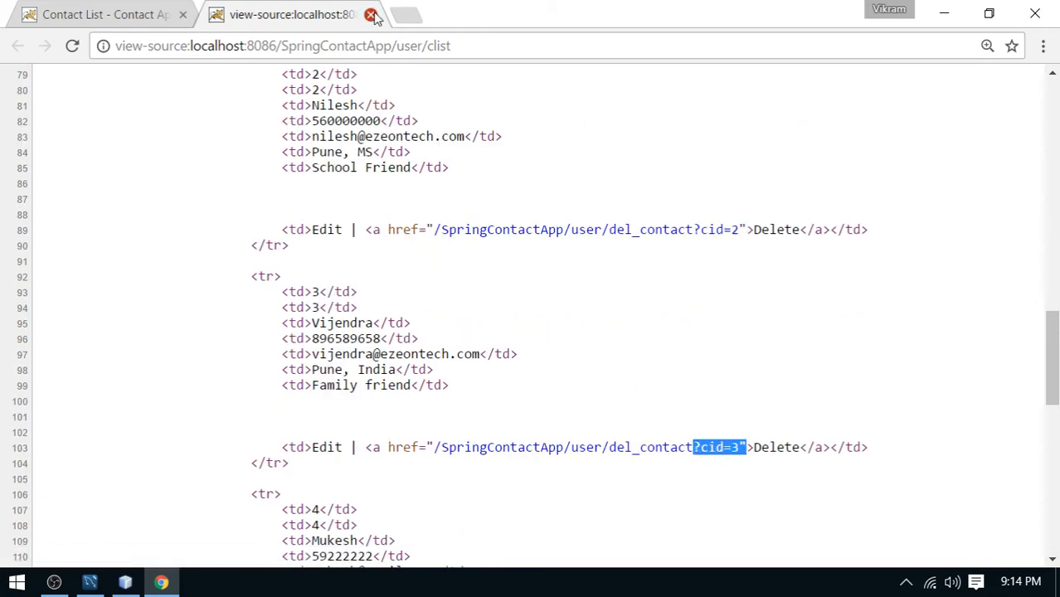
click(370, 15)
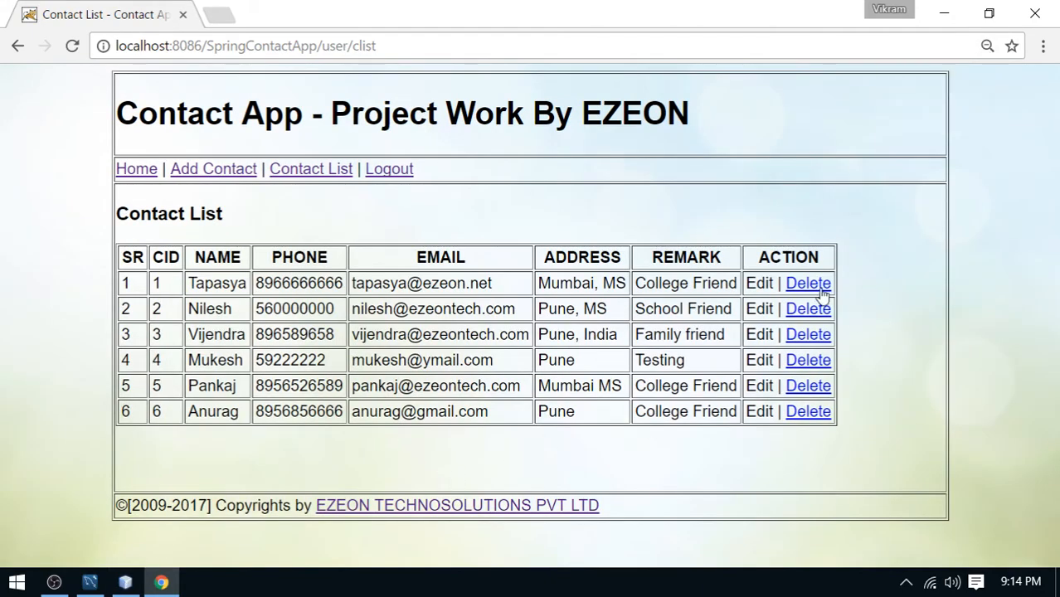
mouse_move(806, 282)
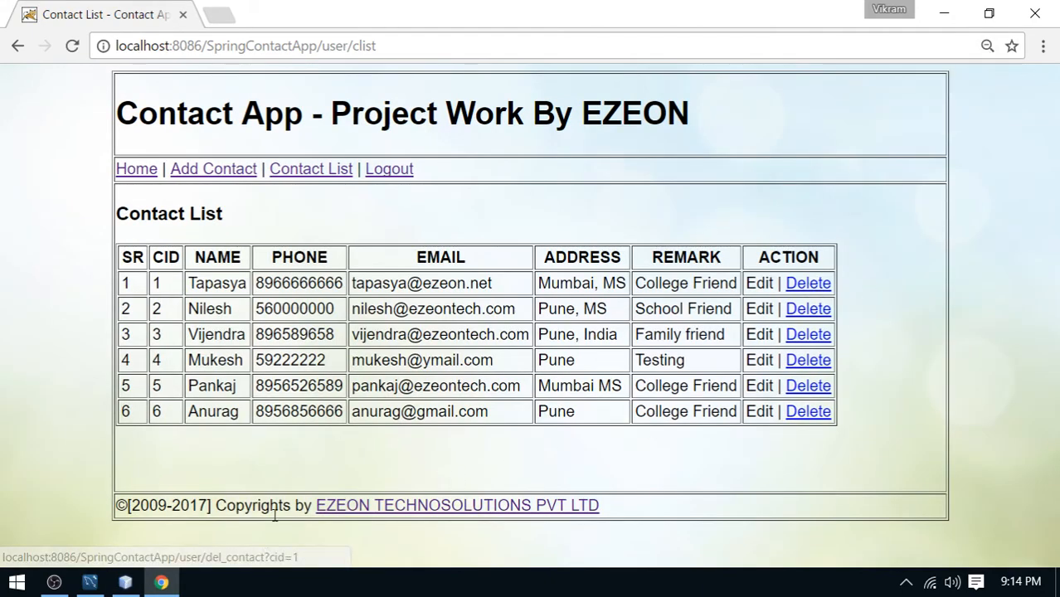
Open ContactController.java from the Projects tree and copy the contactList handler method
click(126, 581)
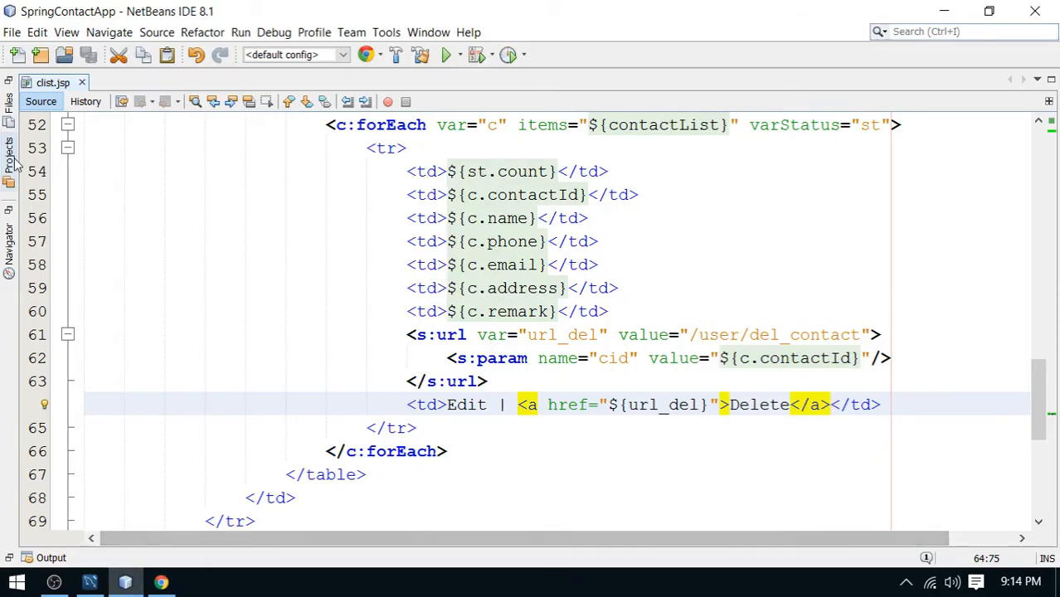
click(9, 158)
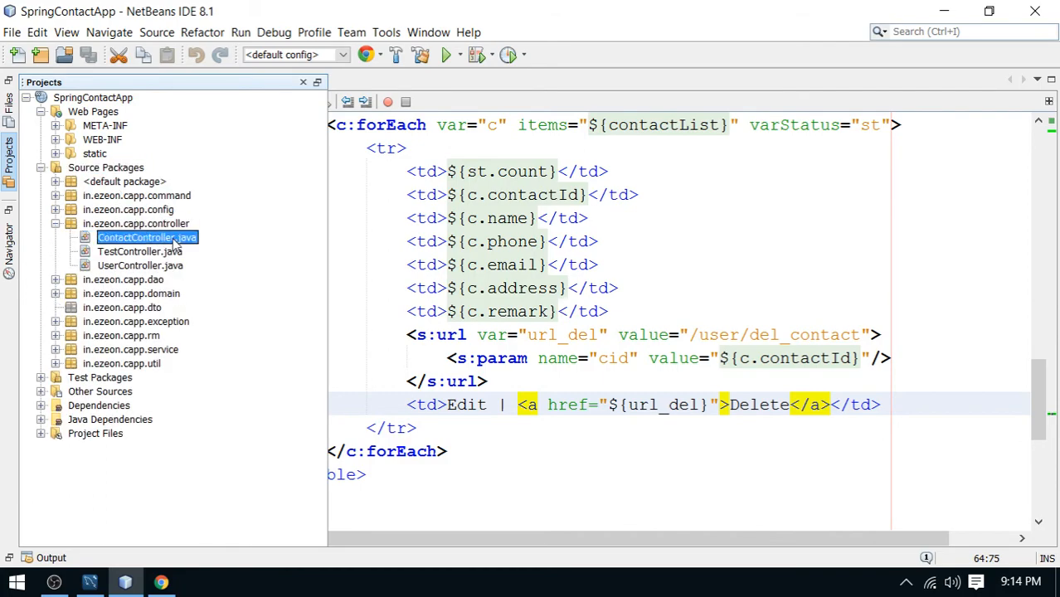
double_click(146, 237)
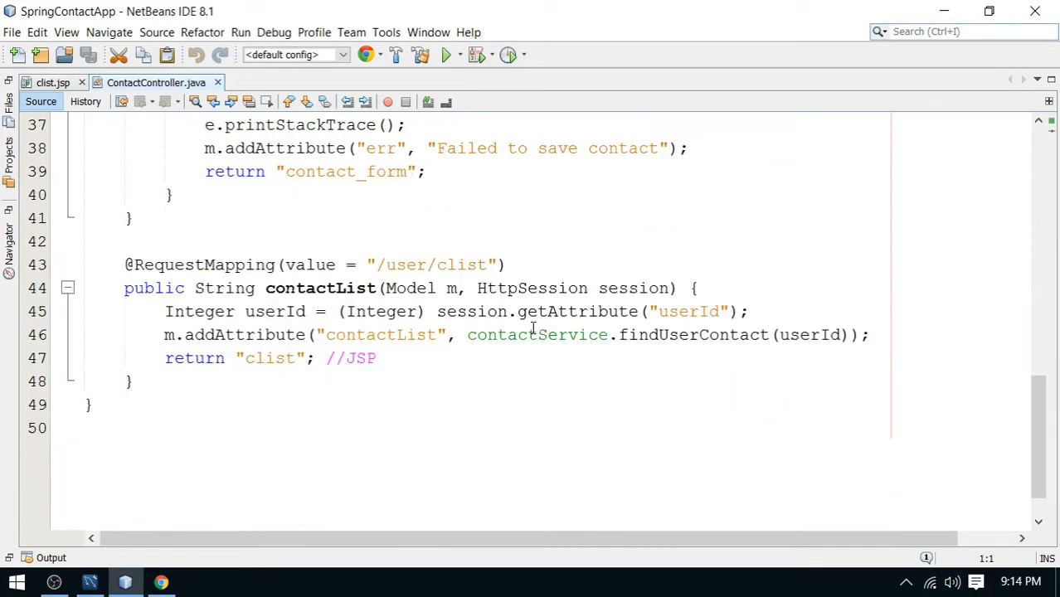
drag(125, 265, 133, 380)
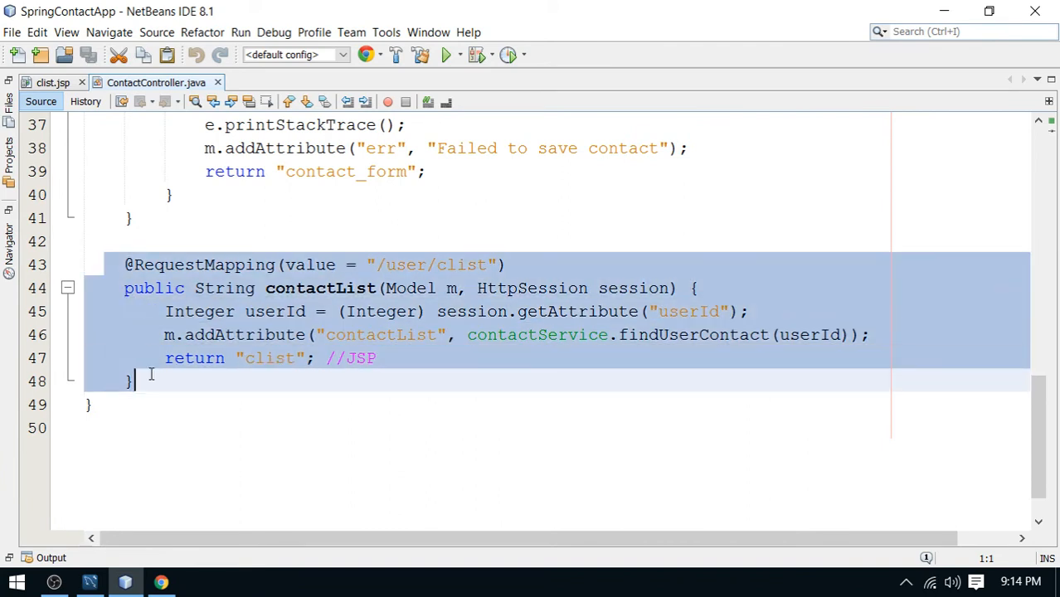
key(enter)
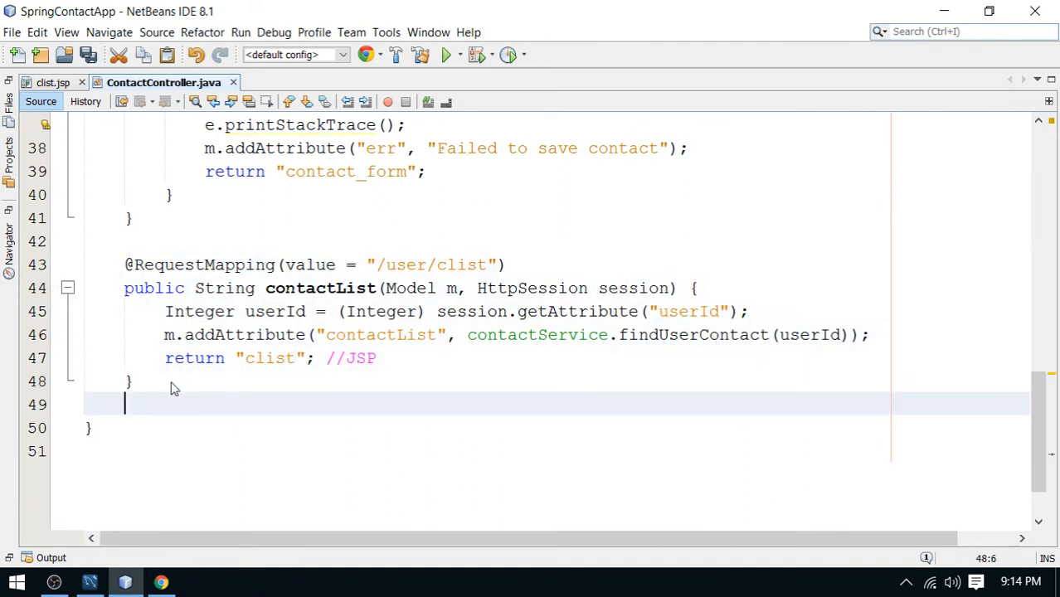
Paste the handler copy and rename it deleteContact mapped to /user/del_contact
key(ctrl+v)
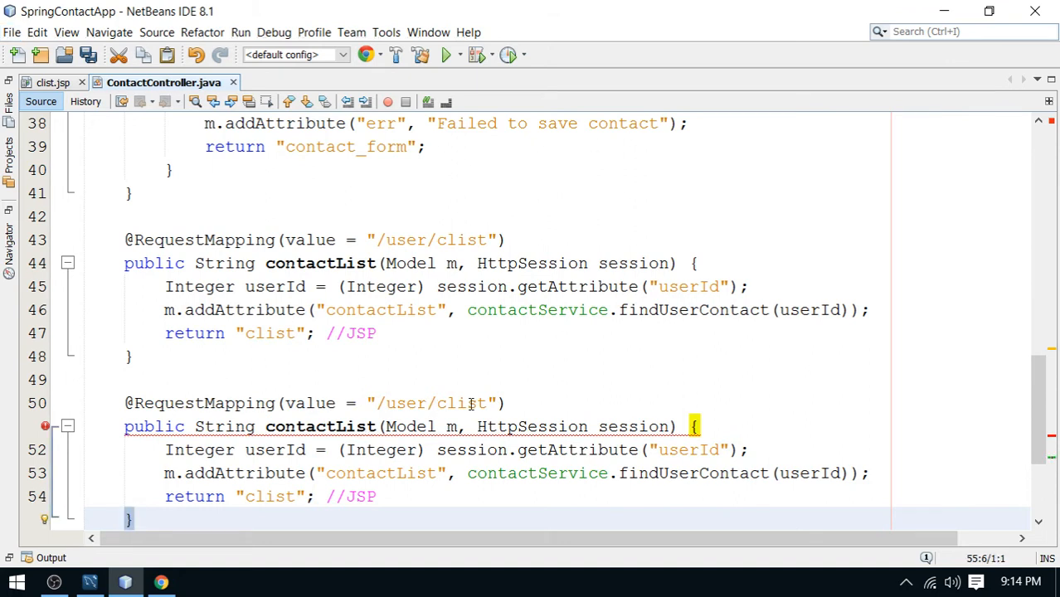
text(del)
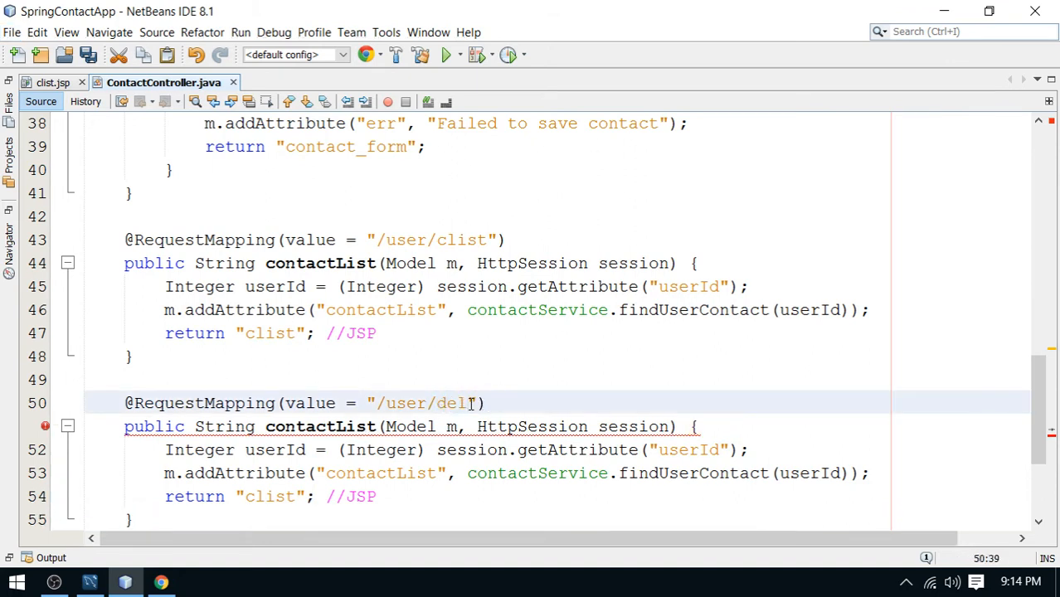
text(contact)
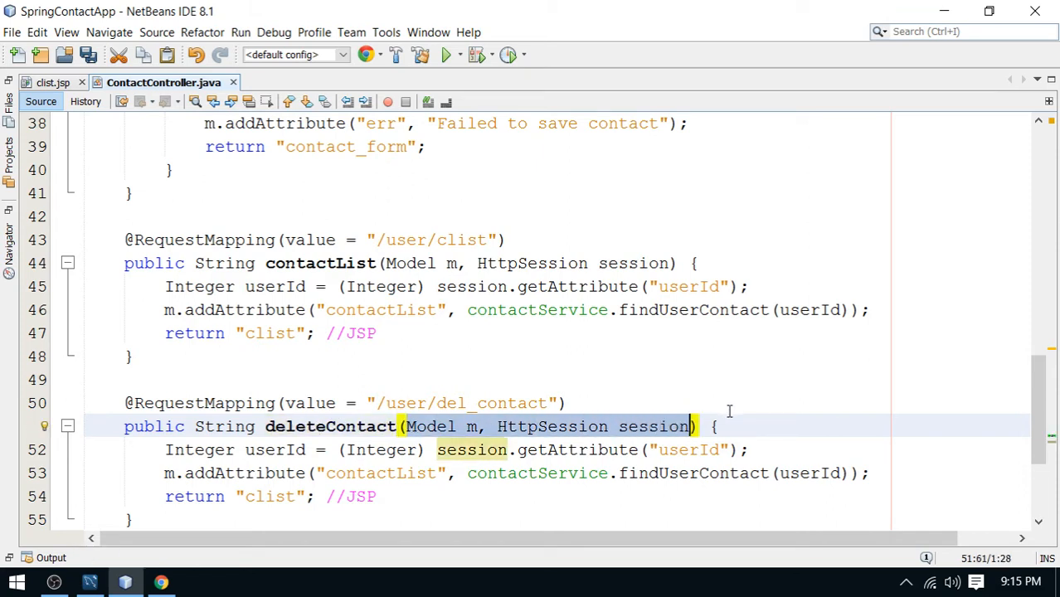
text(@)
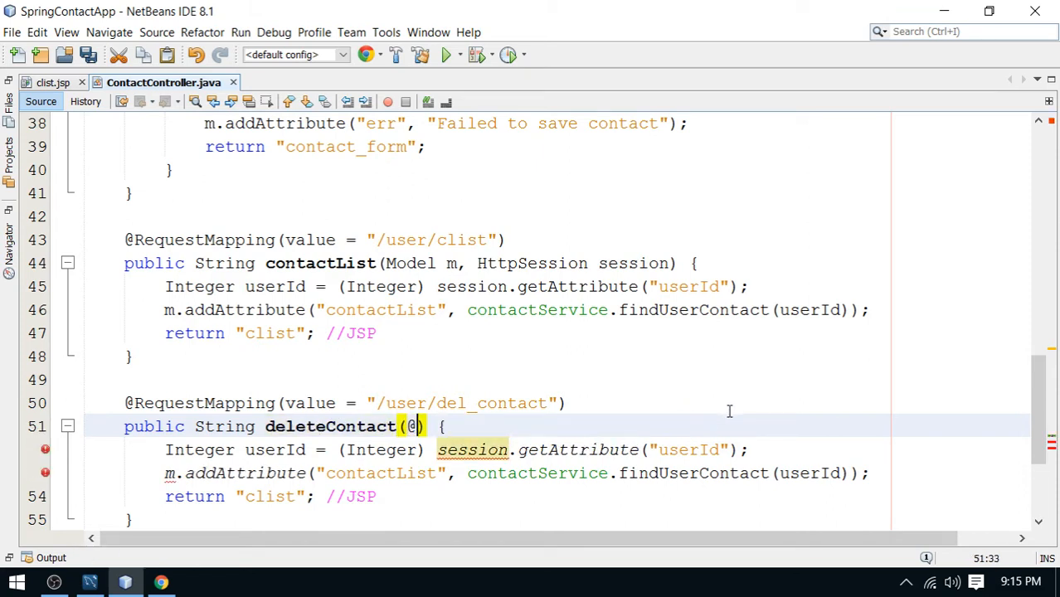
text(Request)
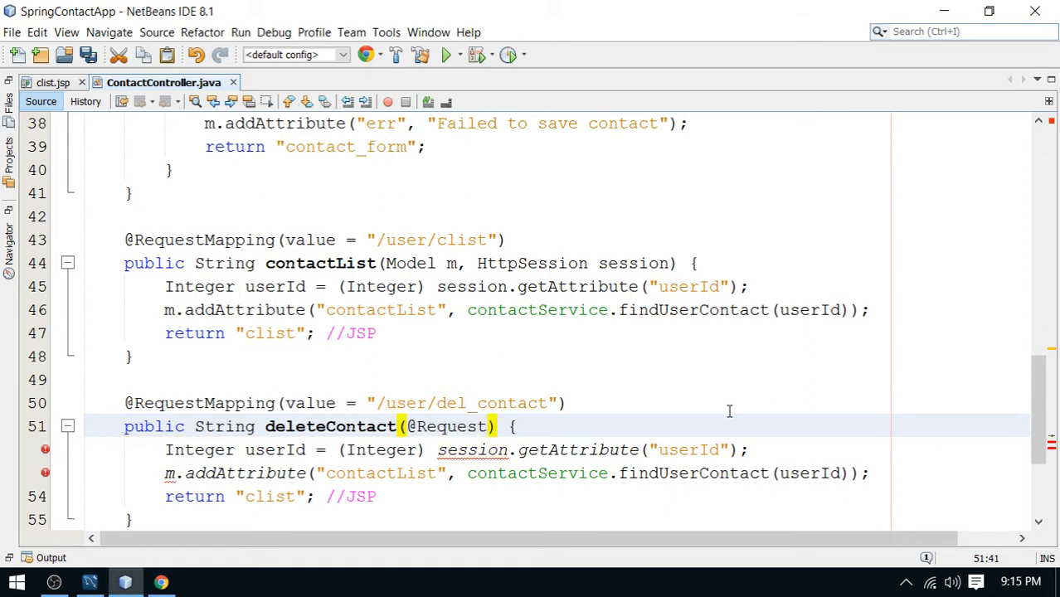
text(Param()
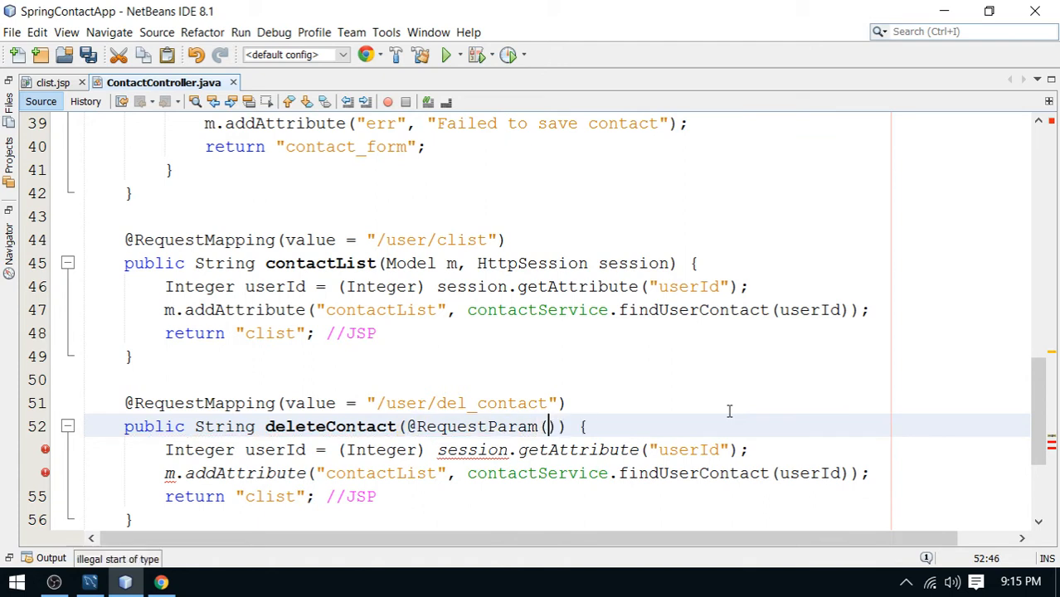
text("")
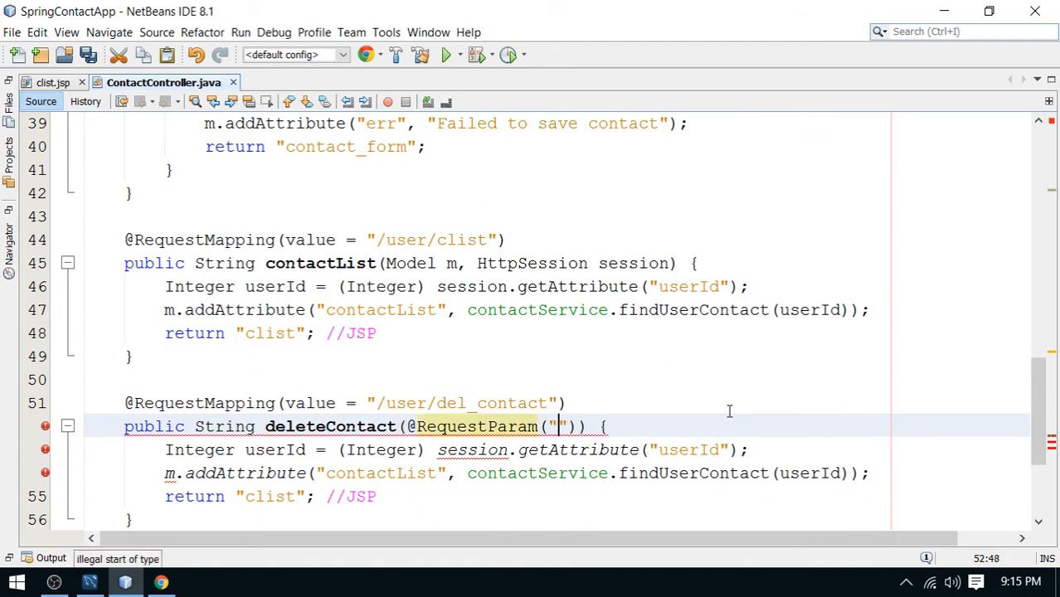
text(cid)
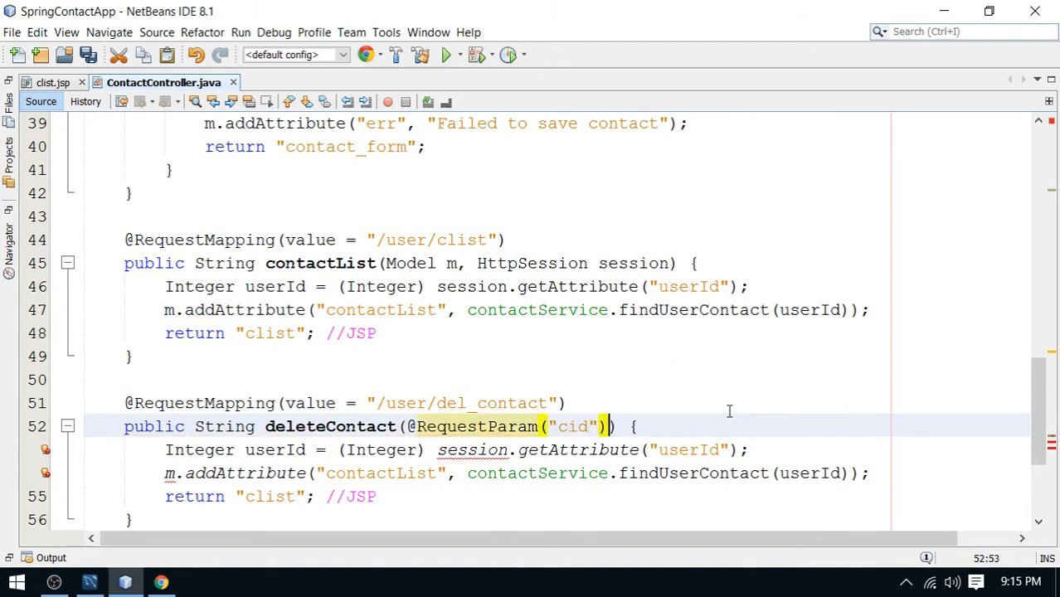
text(Integer)
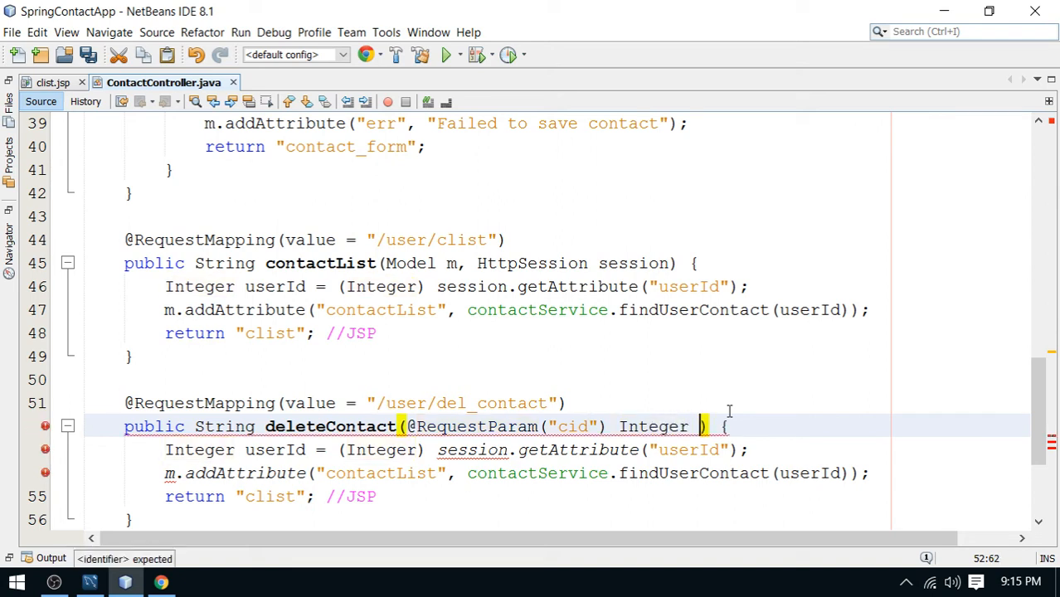
text(contactId)
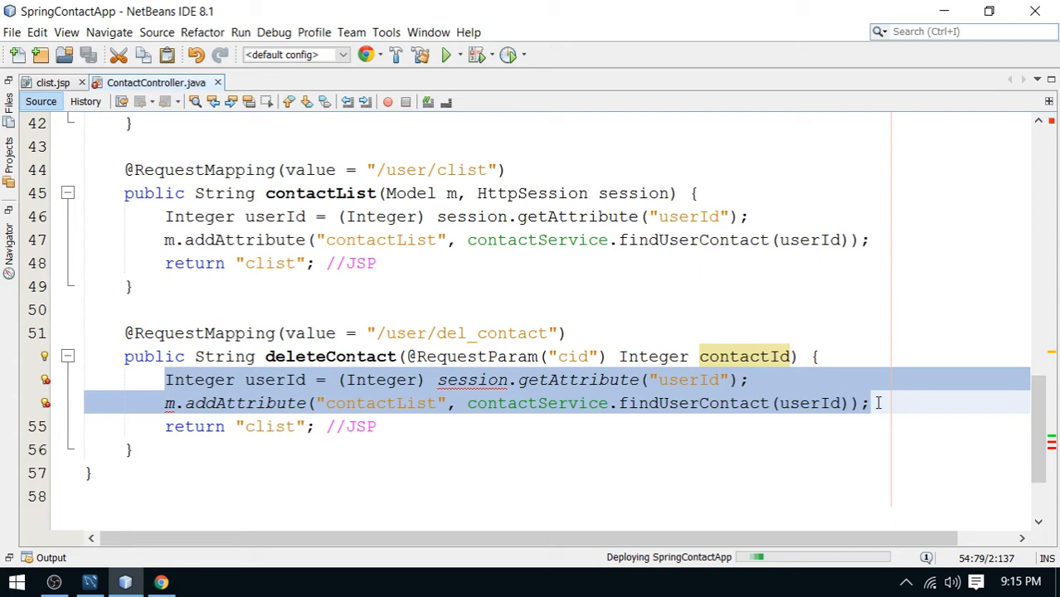
Replace the old body with contactService.delete(contactId); and check the delete declaration in ContactService
key(Delete)
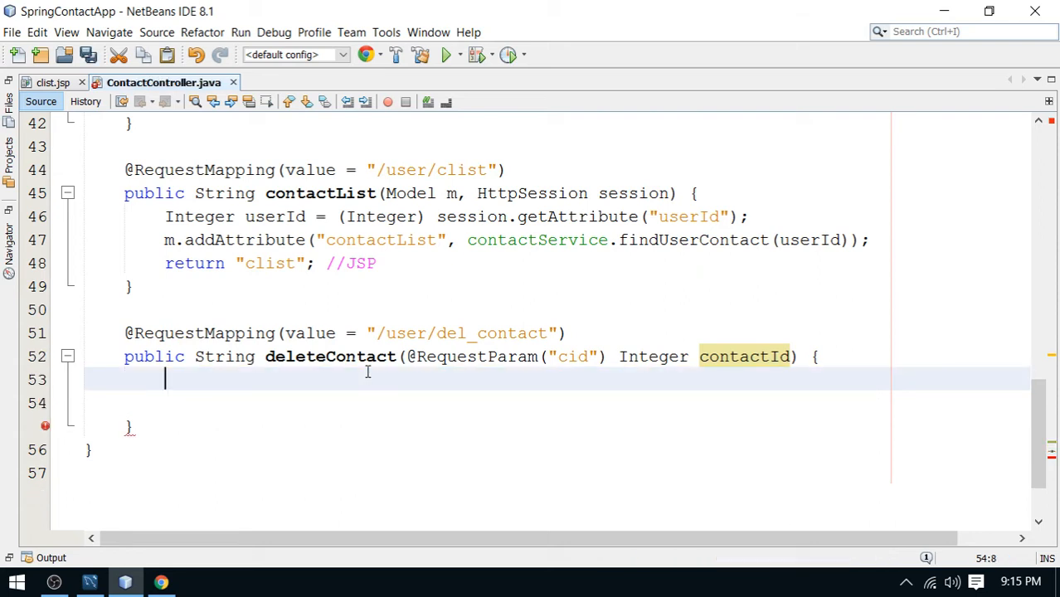
text(co)
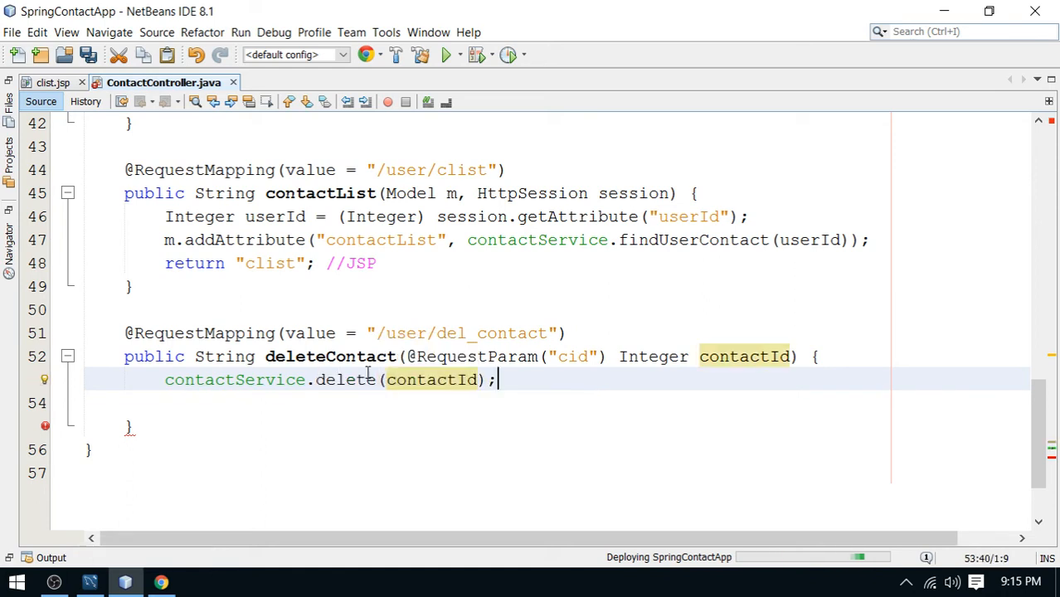
click(302, 83)
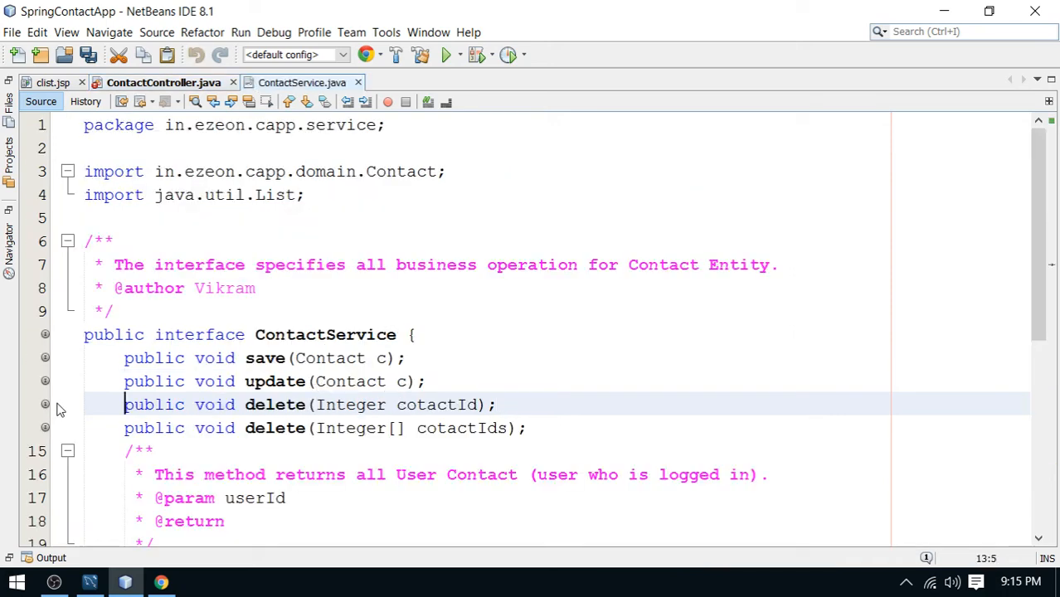
click(434, 83)
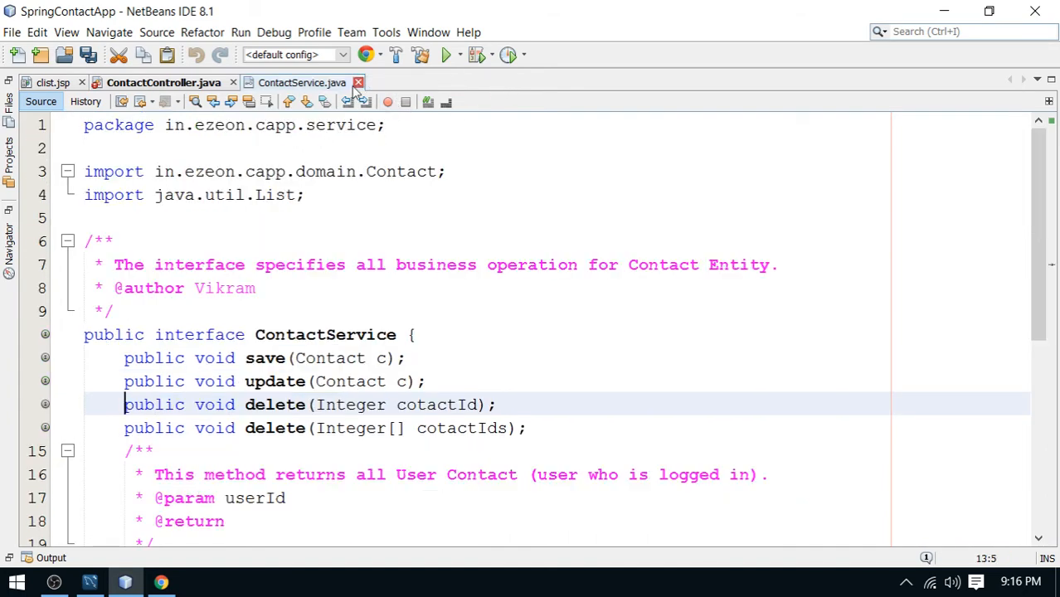
click(359, 83)
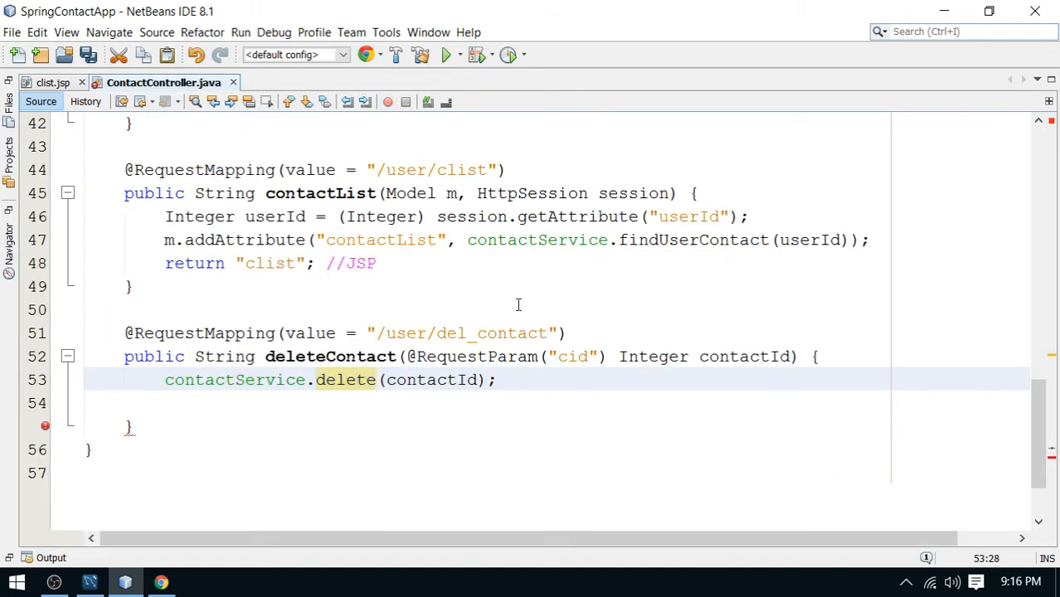
Return "redirect:clist?act=del" from deleteContact after the delete call
key(Delete)
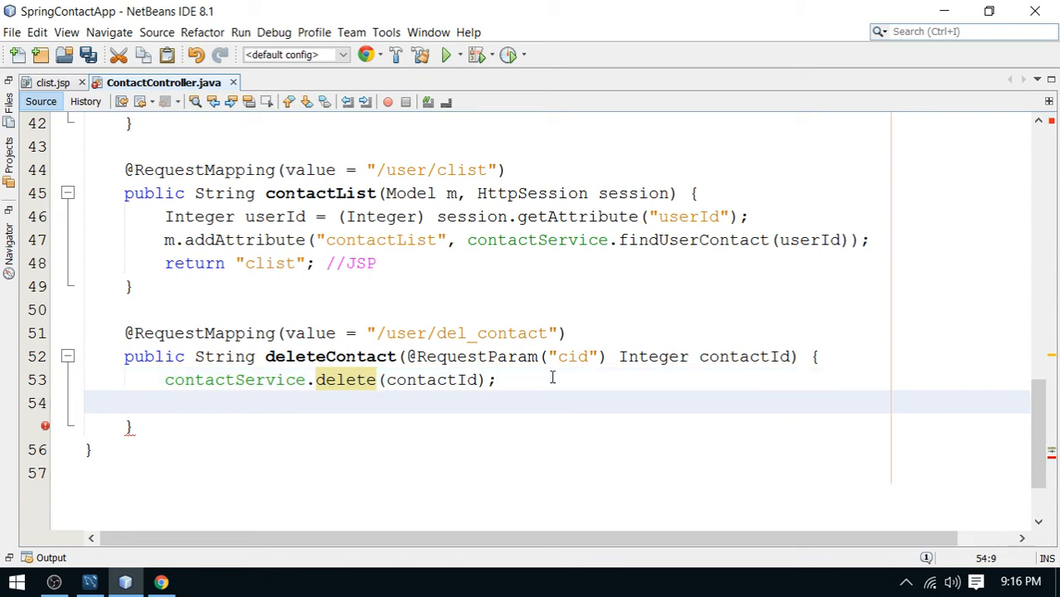
text(return)
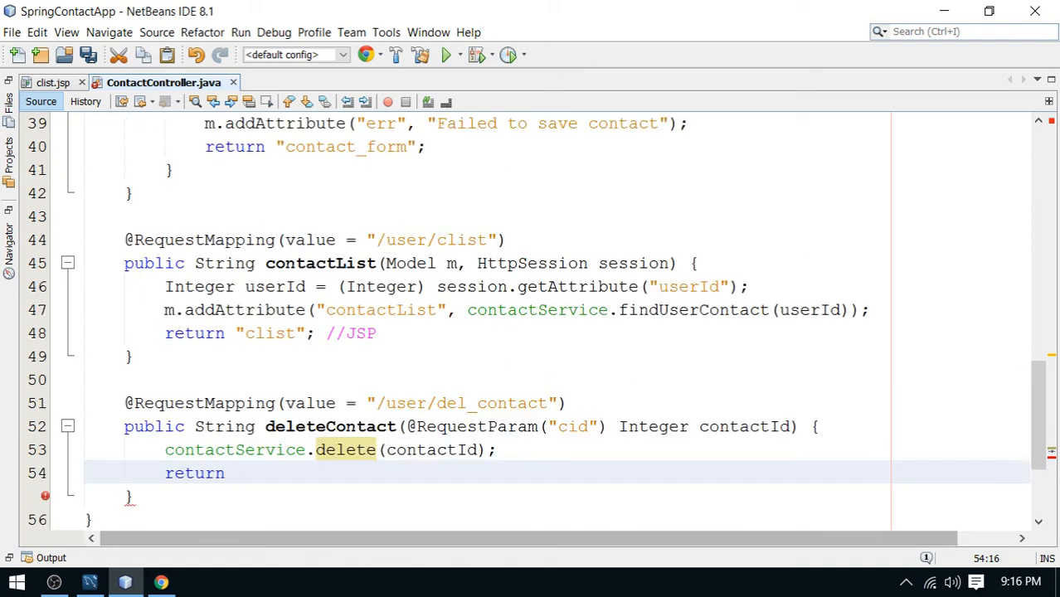
text("clis")
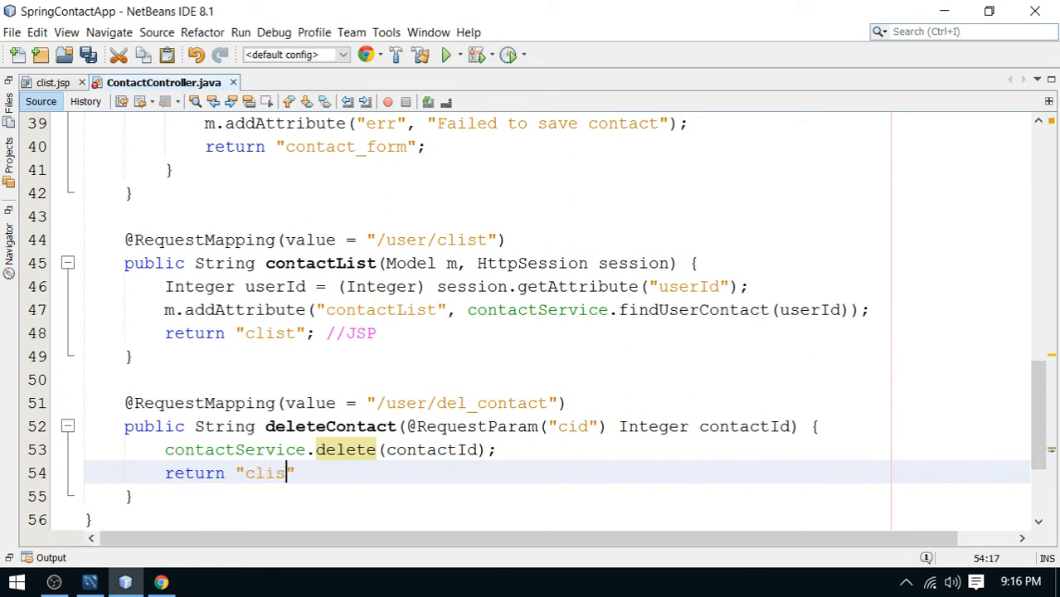
text(t")
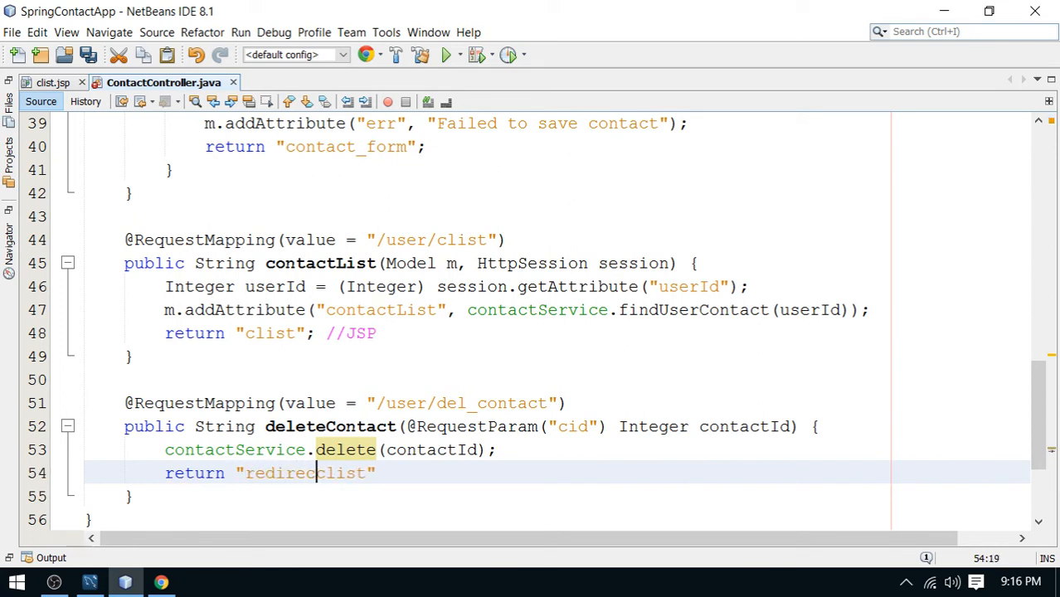
text(:)
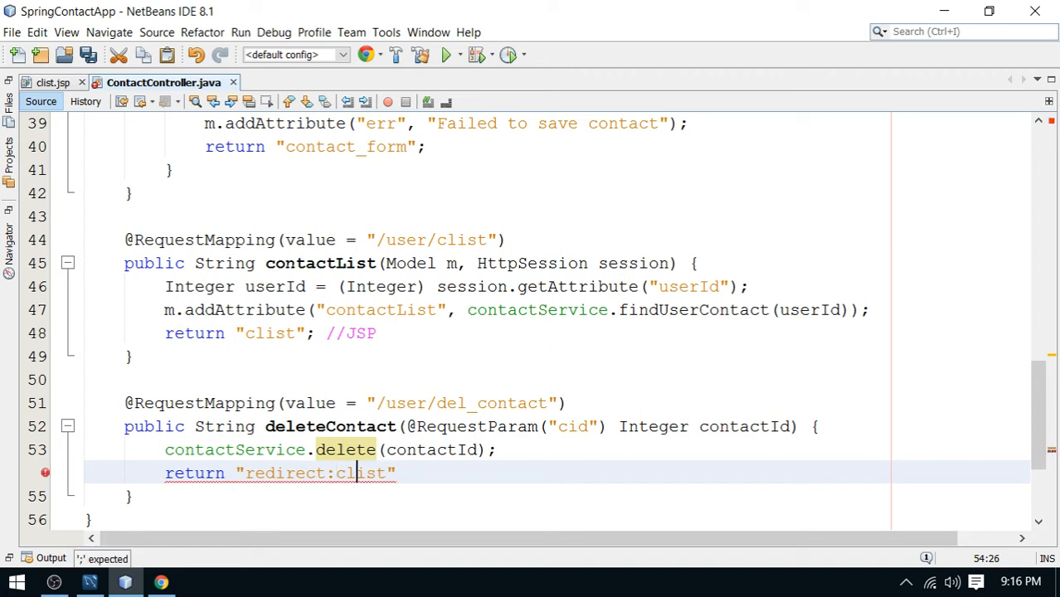
text(;)
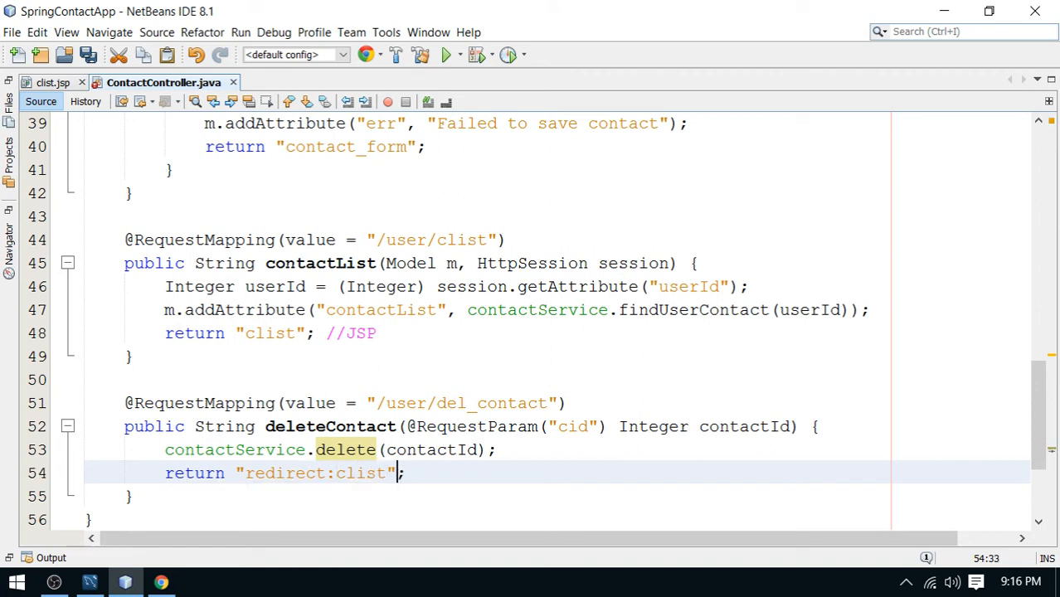
text(?act)
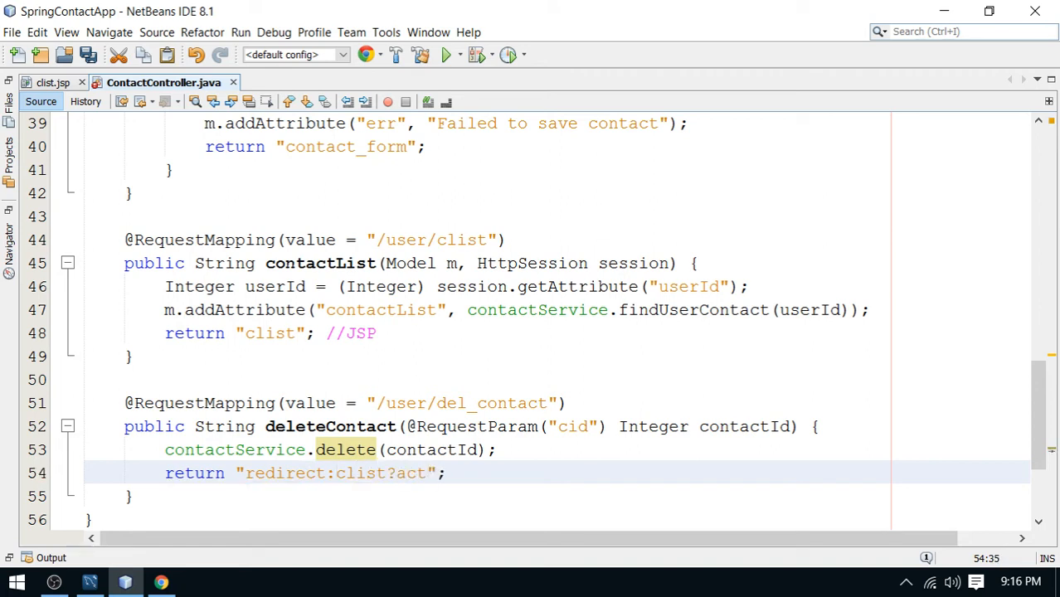
text(=de)
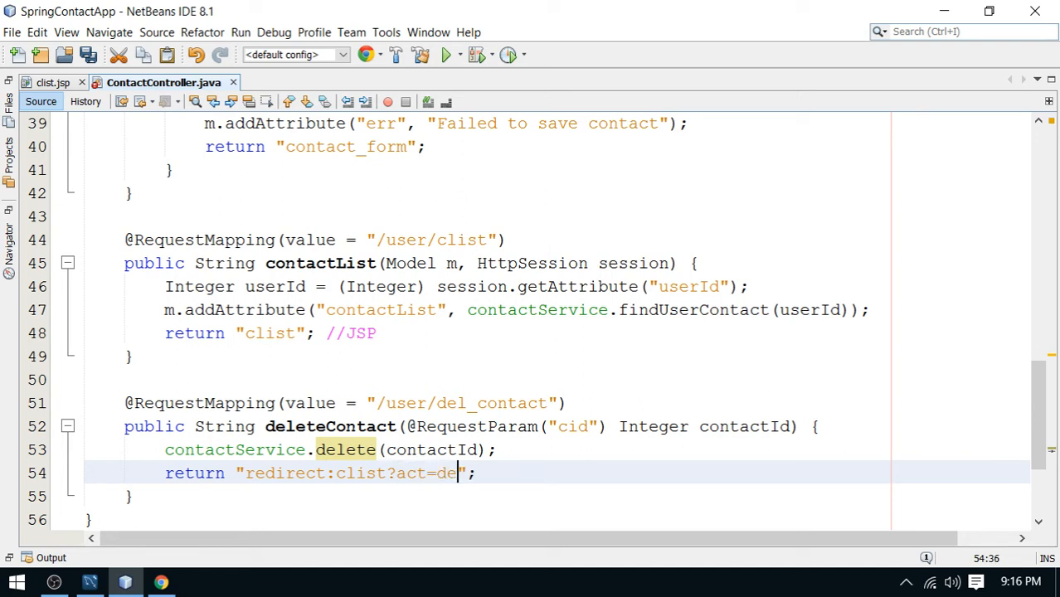
text(l)
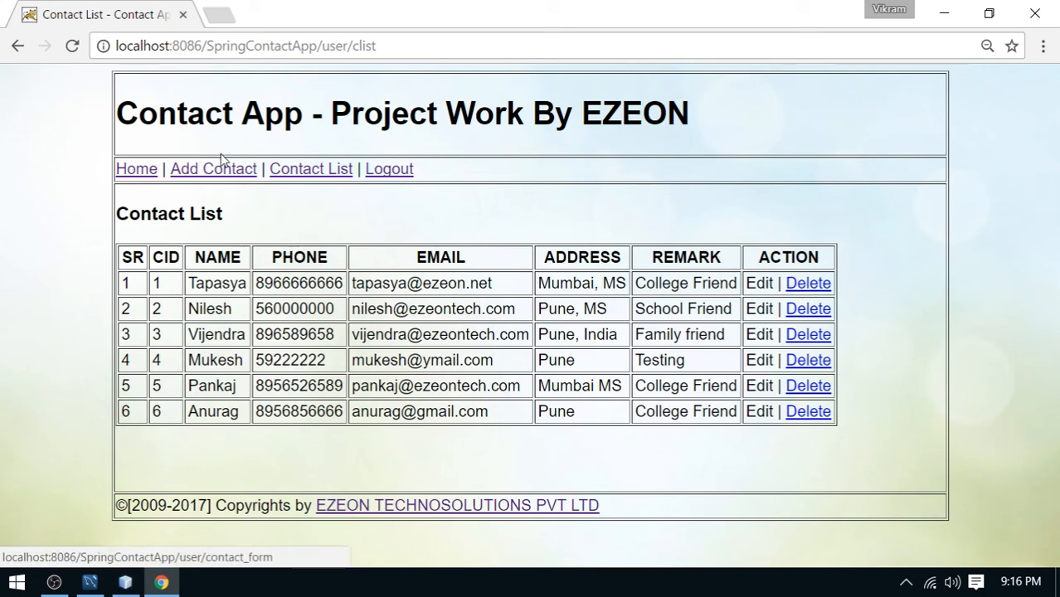
mouse_move(312, 169)
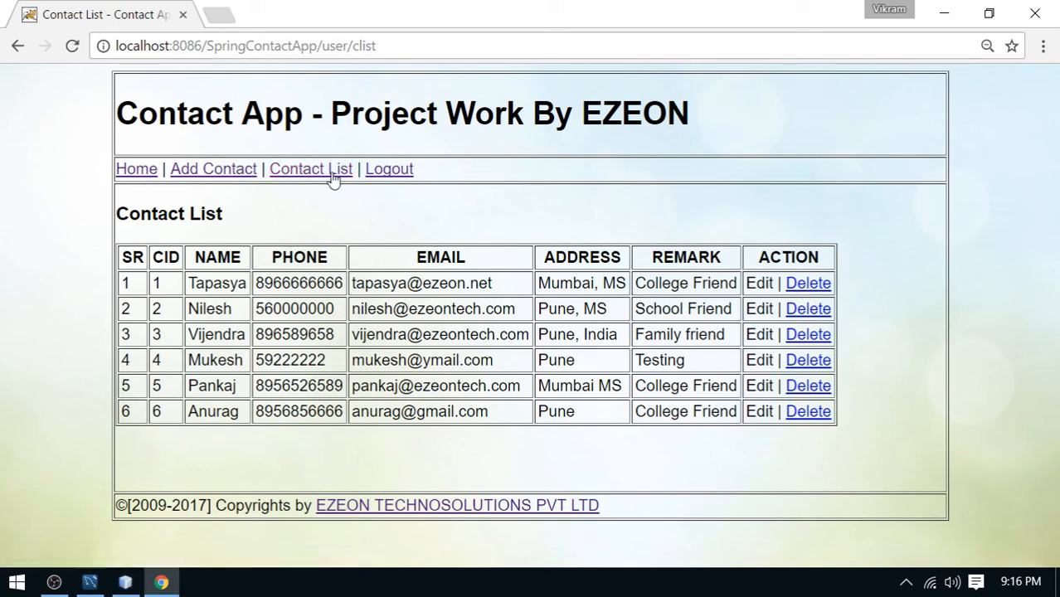
mouse_move(806, 282)
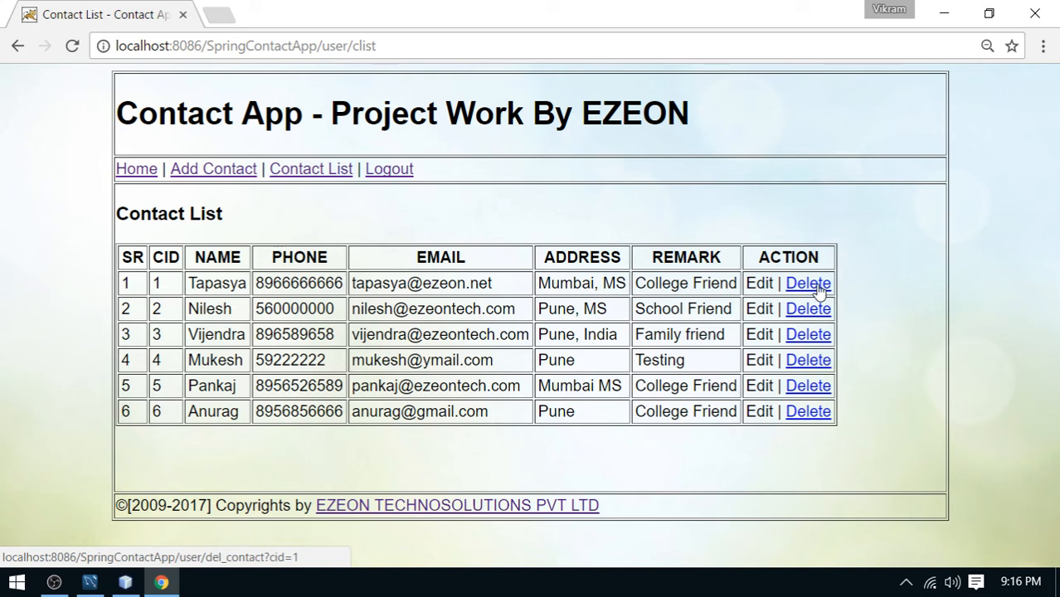
Delete the Tapasya contact in Chrome and select act=del in the resulting page address
click(807, 282)
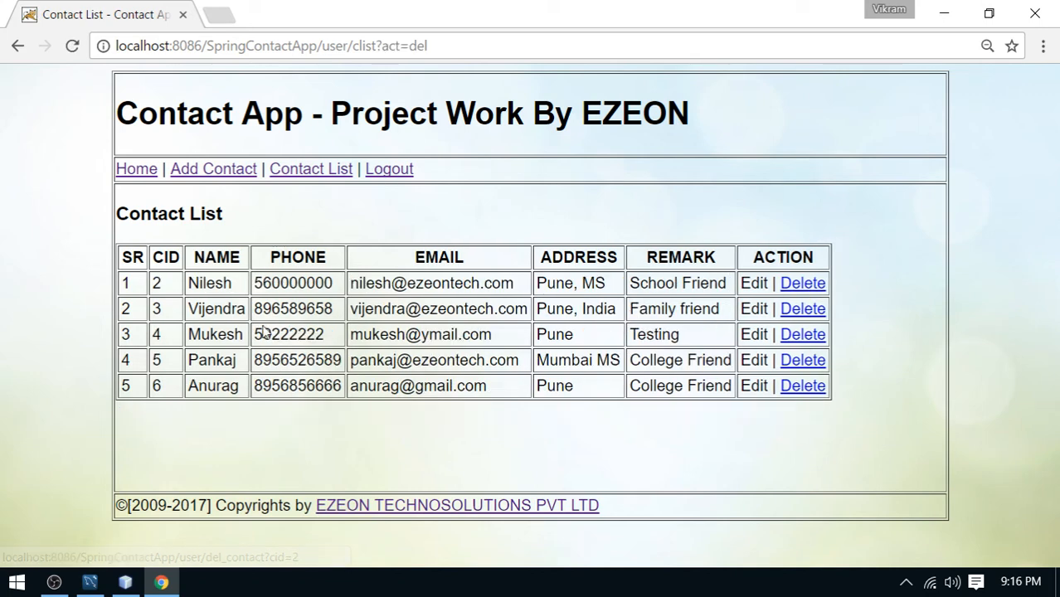
mouse_move(171, 289)
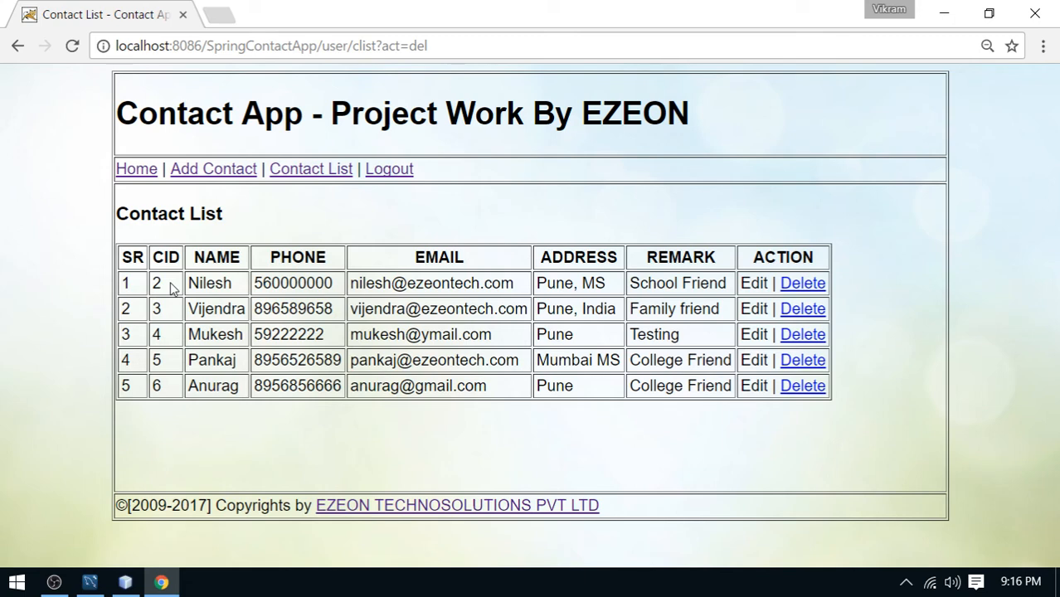
mouse_move(312, 307)
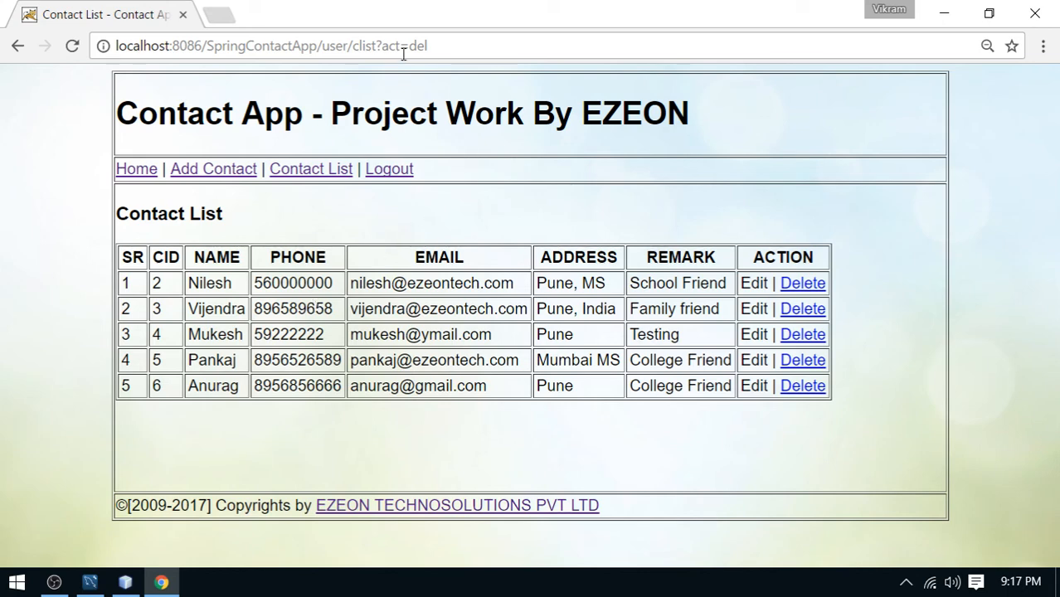
double_click(405, 46)
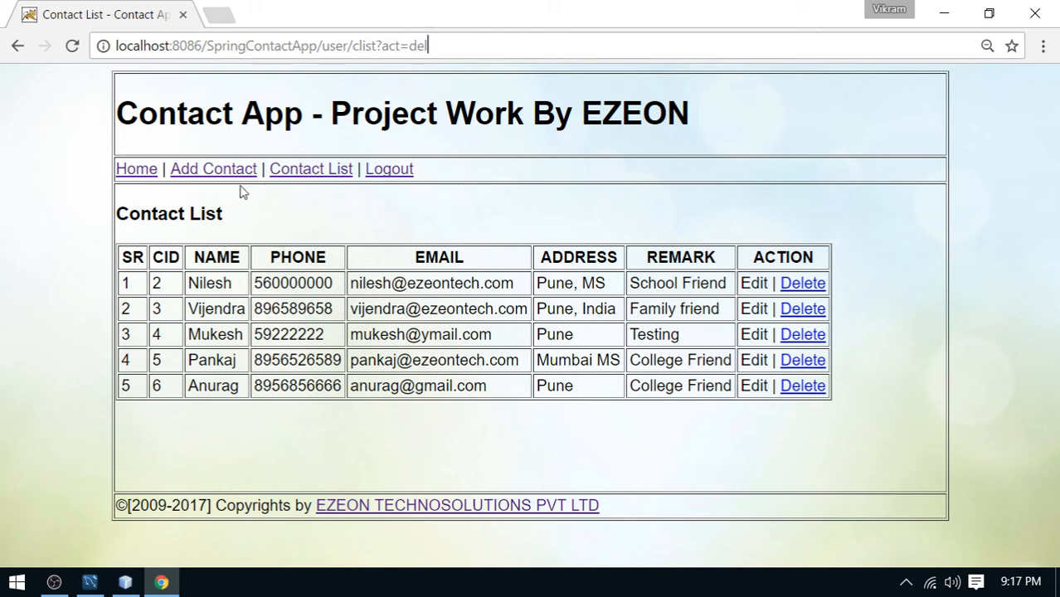
double_click(167, 213)
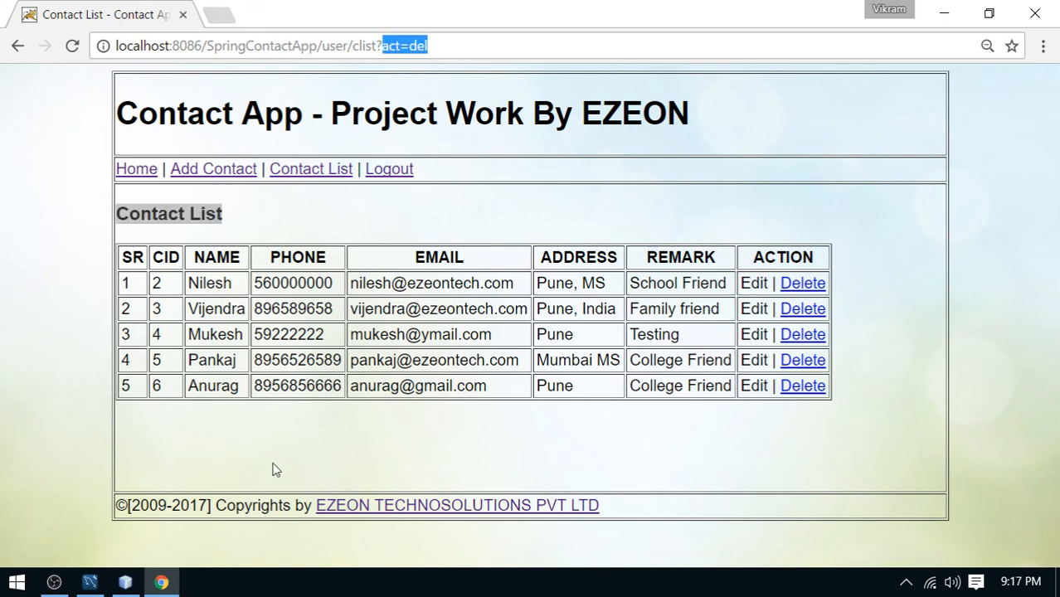
click(126, 581)
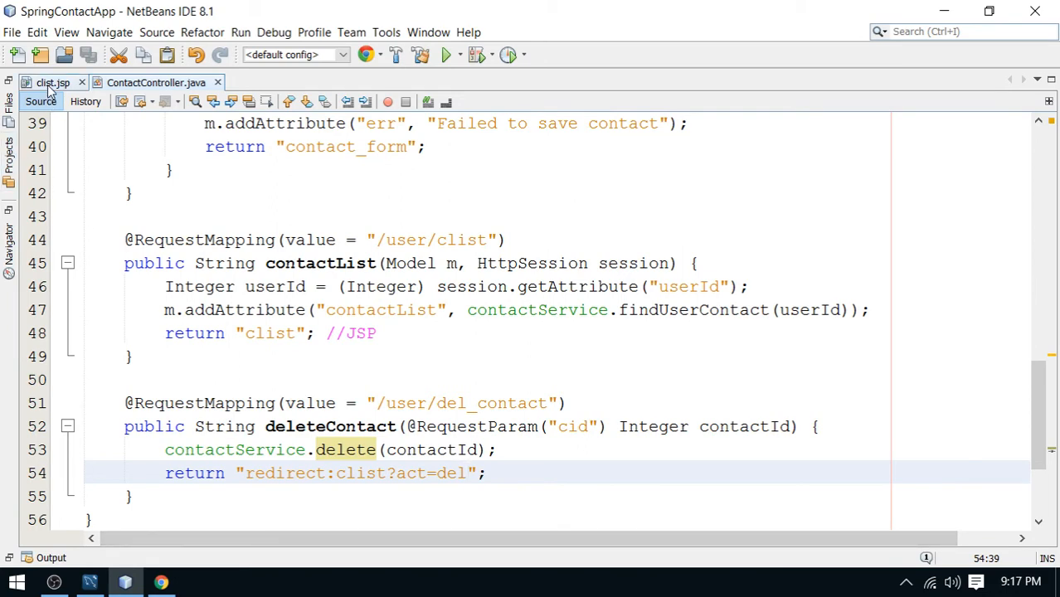
Duplicate the c:if success block in clist.jsp with act eq 'del' and message 'Contact Deleted Successfully'
click(51, 83)
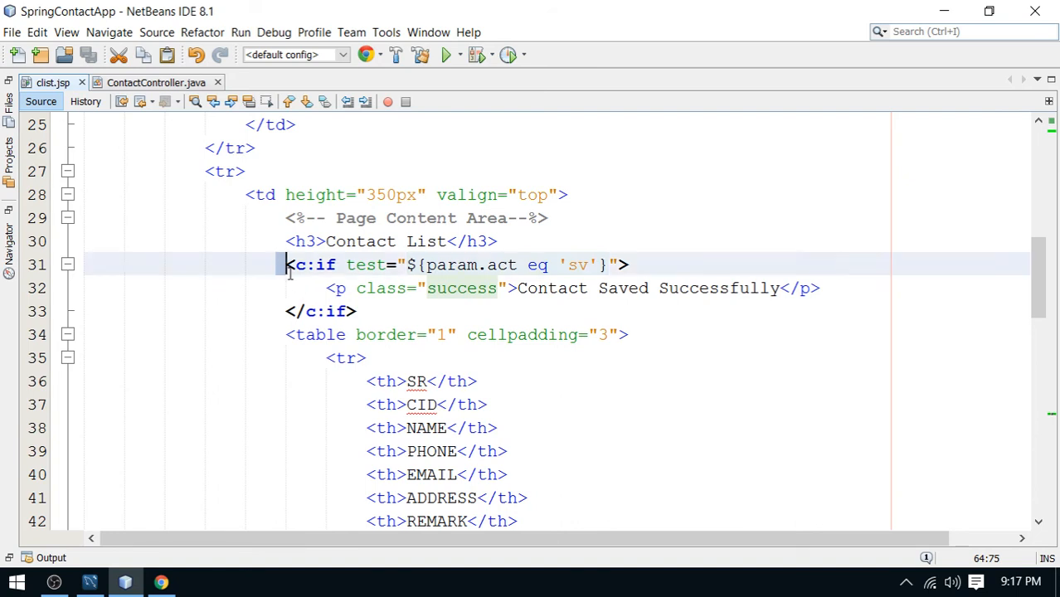
click(360, 312)
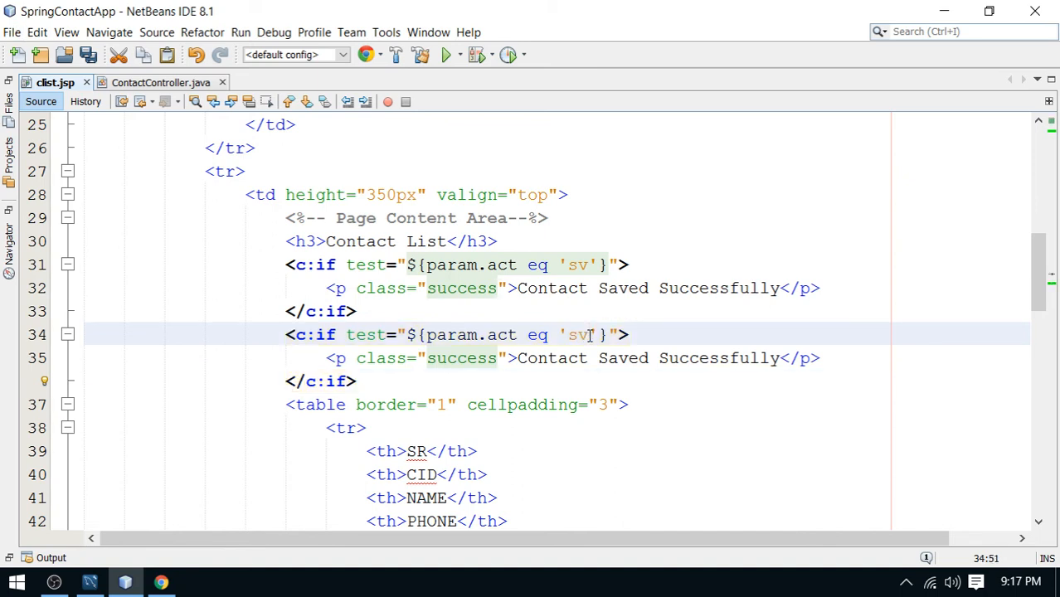
text(del)
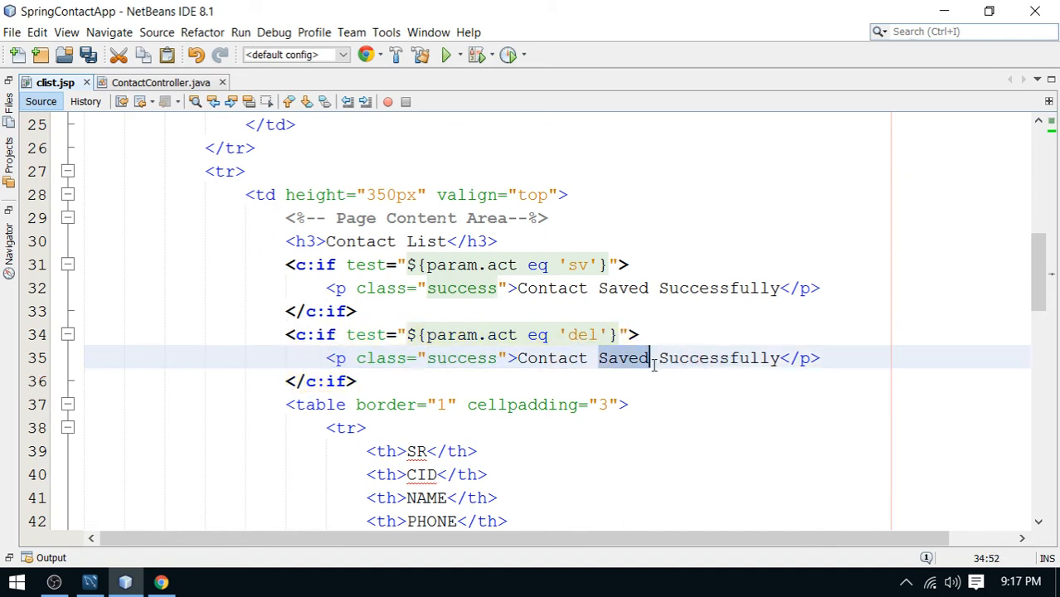
text(Deleted)
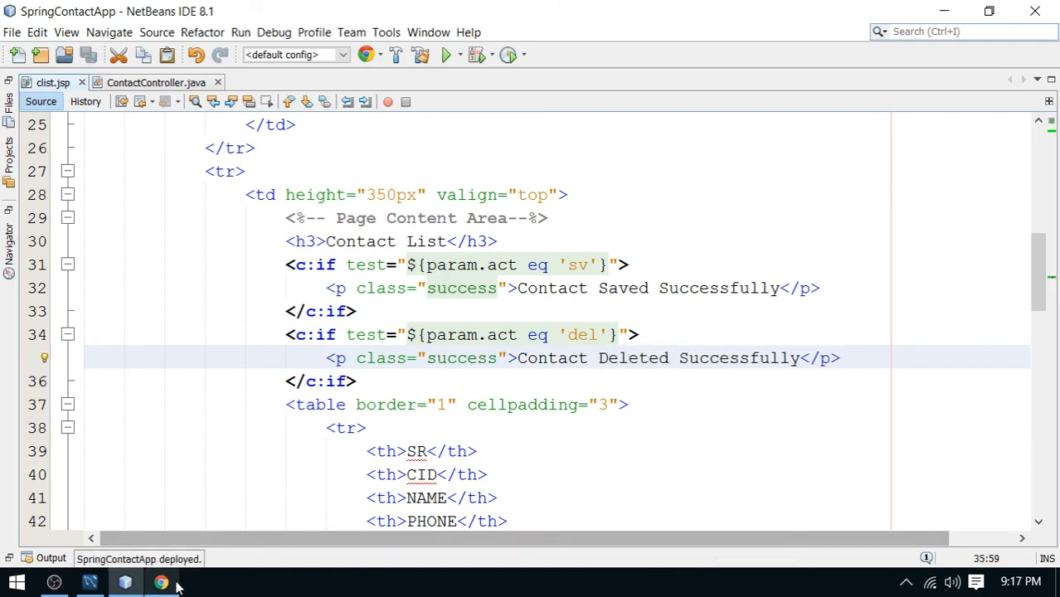
Delete Nilesh's contact in Chrome, see 'Contact Deleted Successfully', then go to the Add Contact form
click(163, 581)
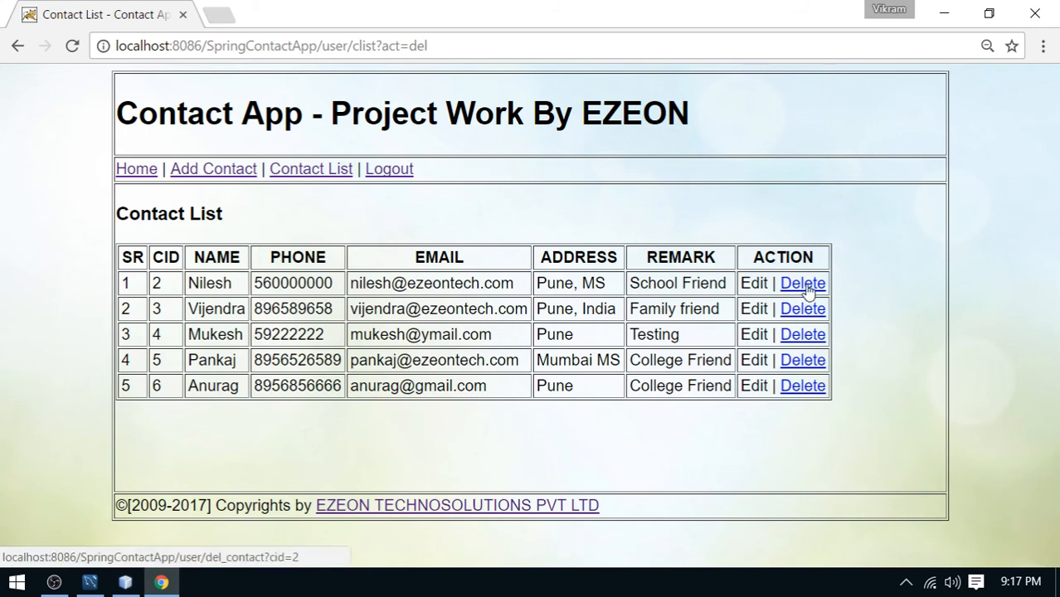
click(803, 282)
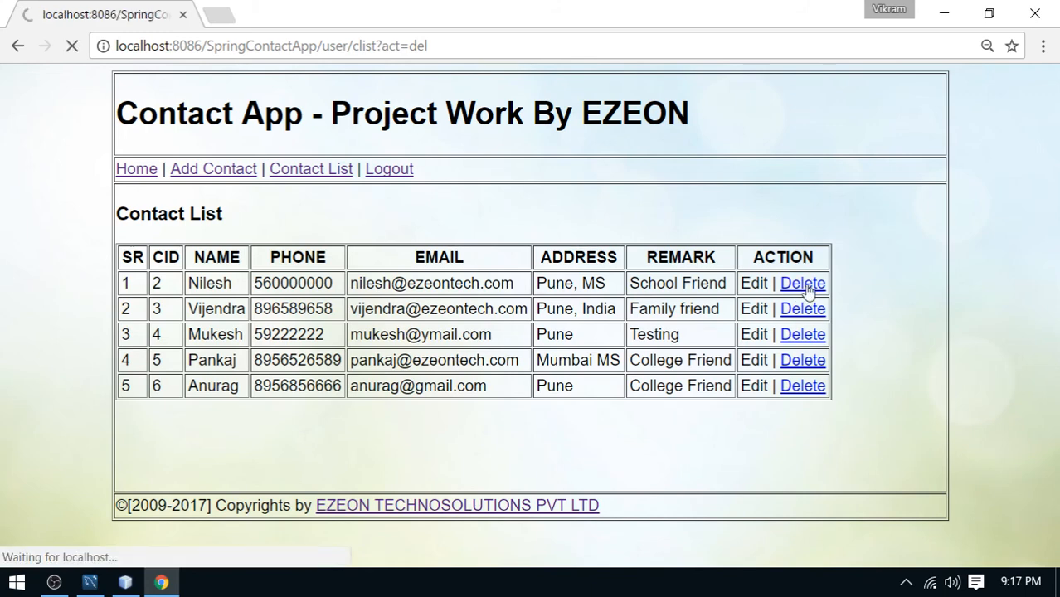
click(803, 282)
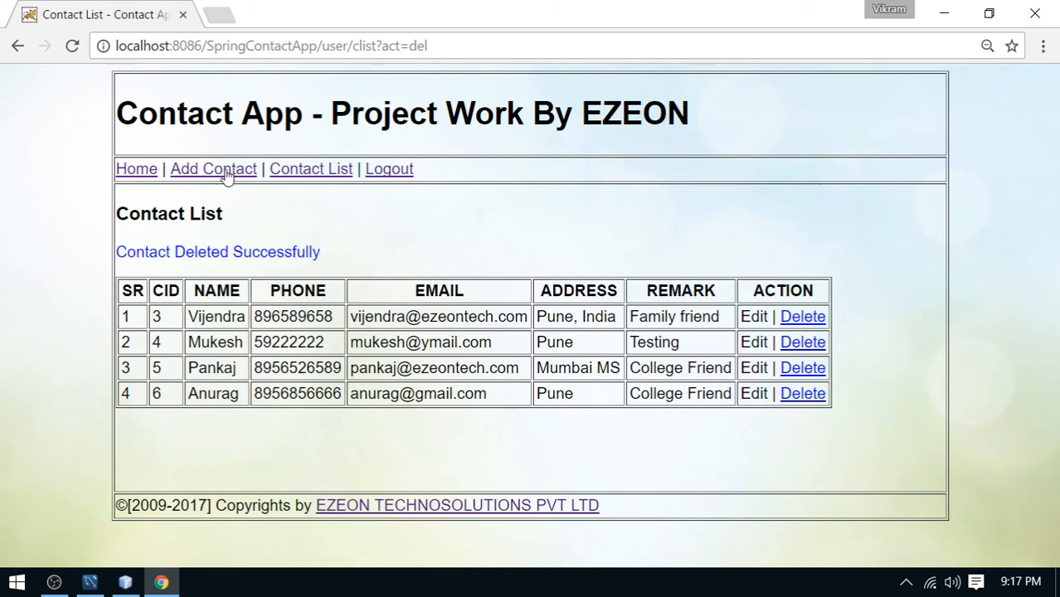
click(212, 169)
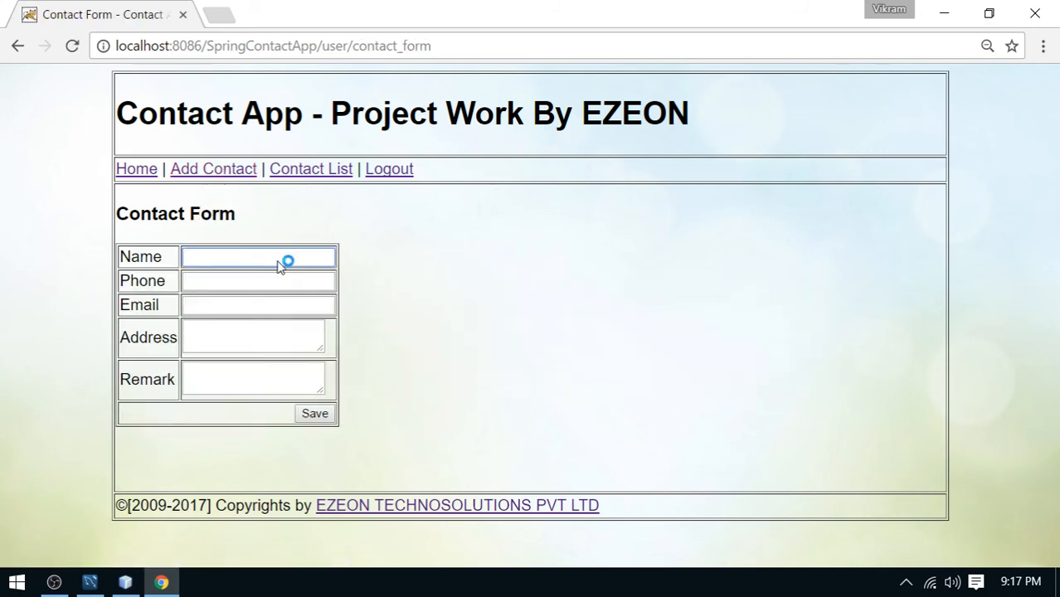
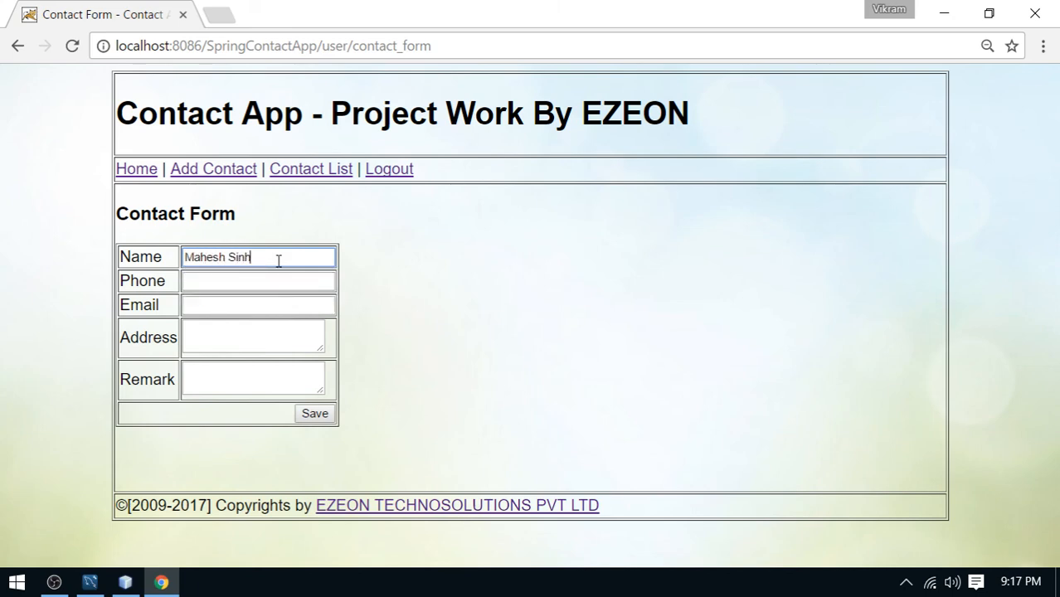
Fill the contact form with name Mahesh, phone 25622, gmail email and Pune
text(256222222)
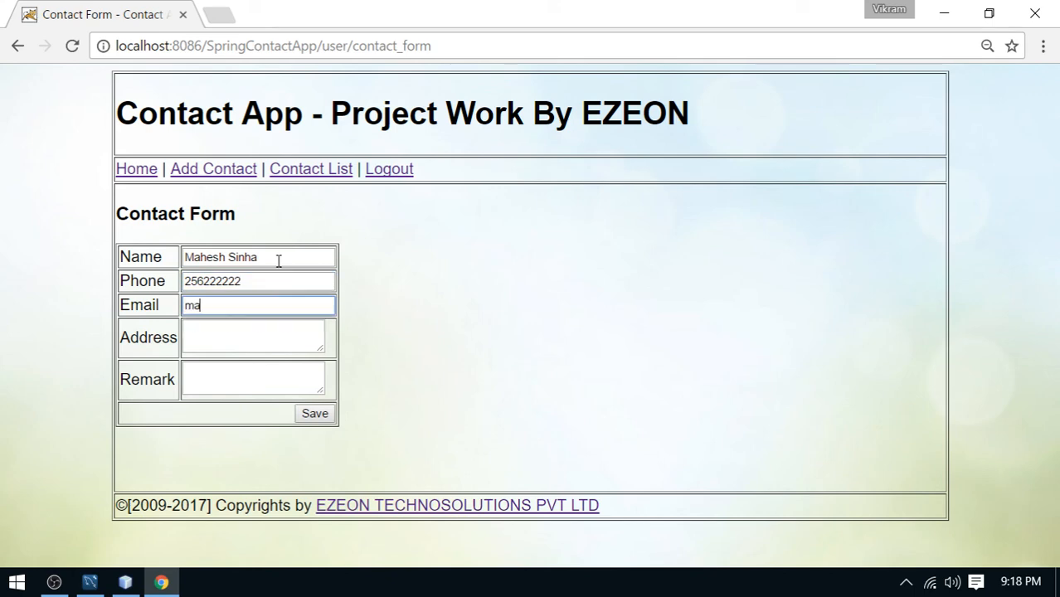
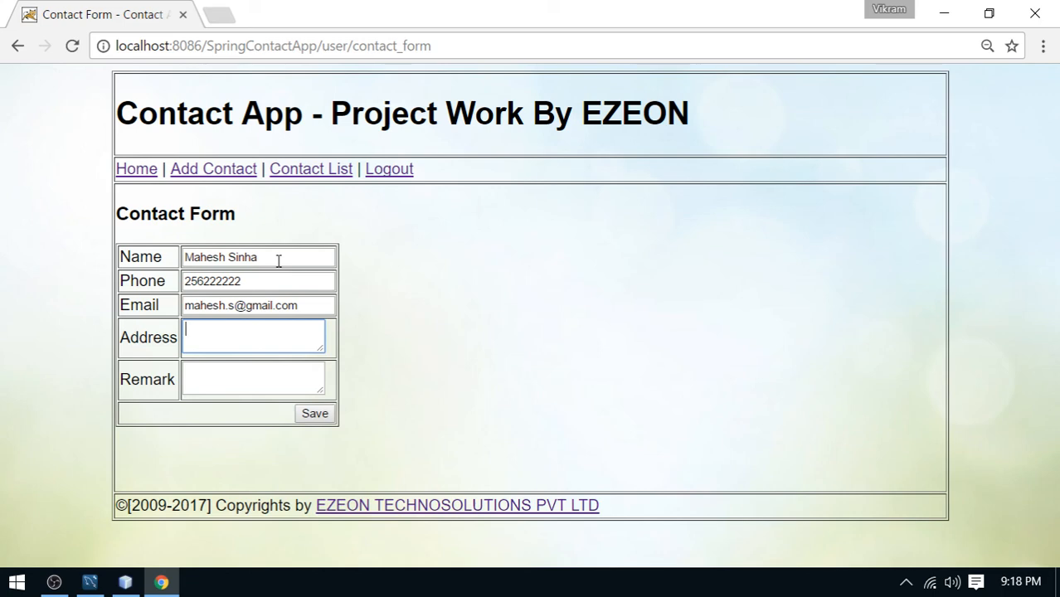
text(Pune)
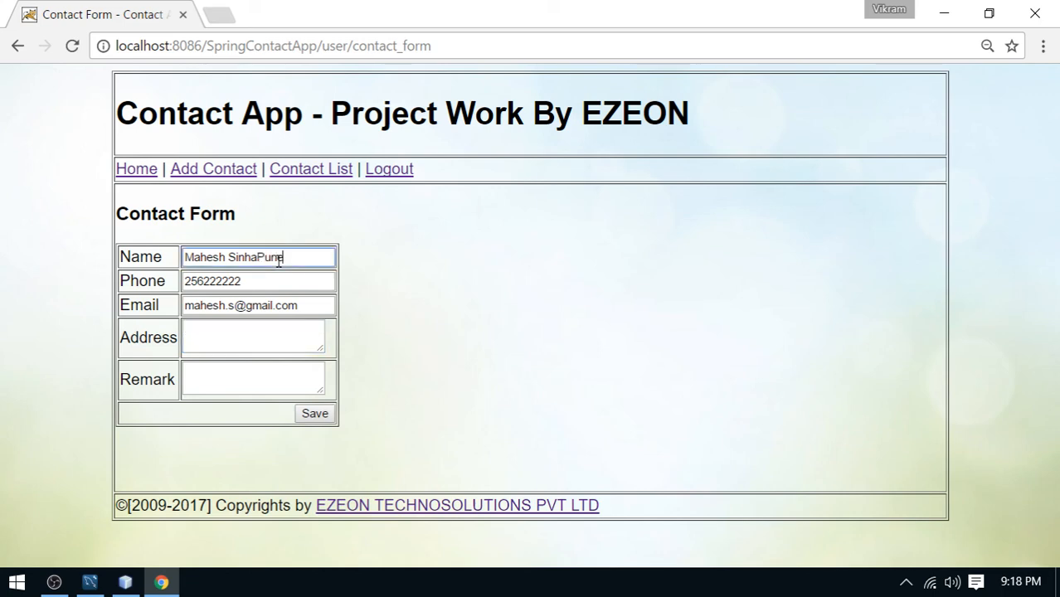
Fix the misplaced Name text, enter the address and remark, and save the new contact
triple_click(257, 280)
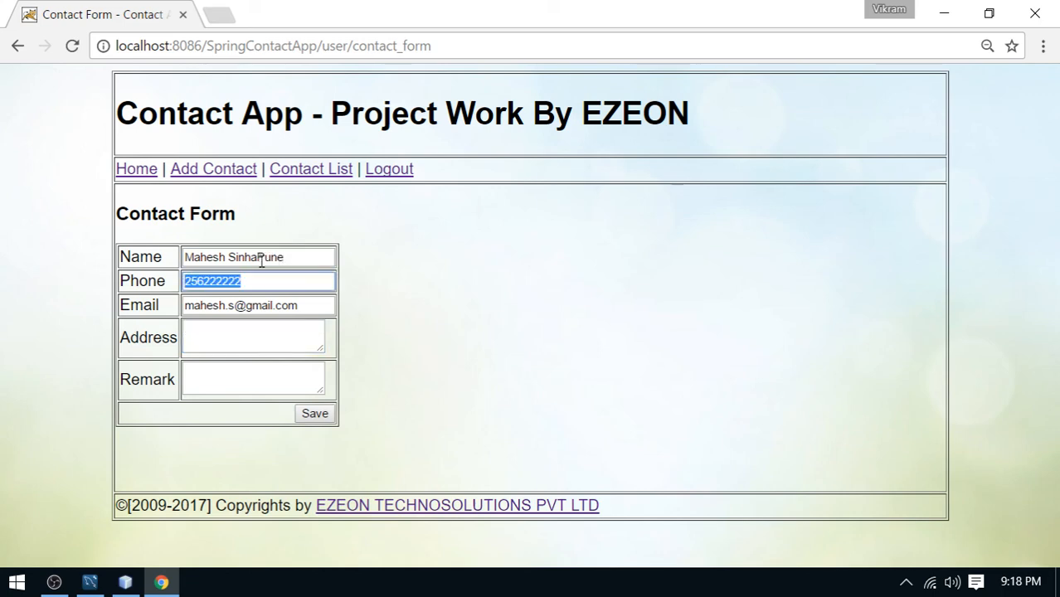
click(252, 336)
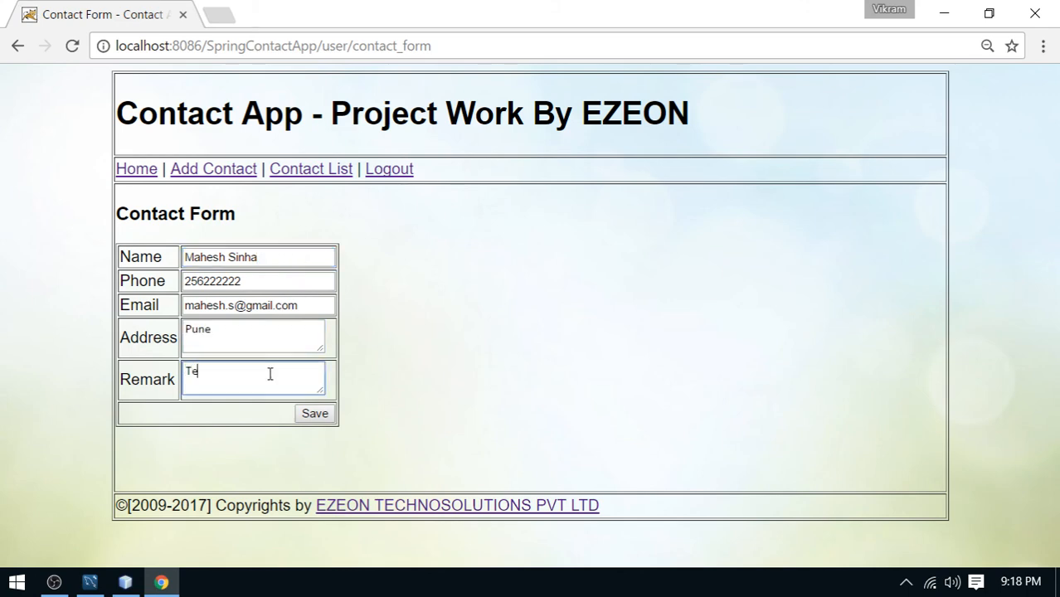
text(s)
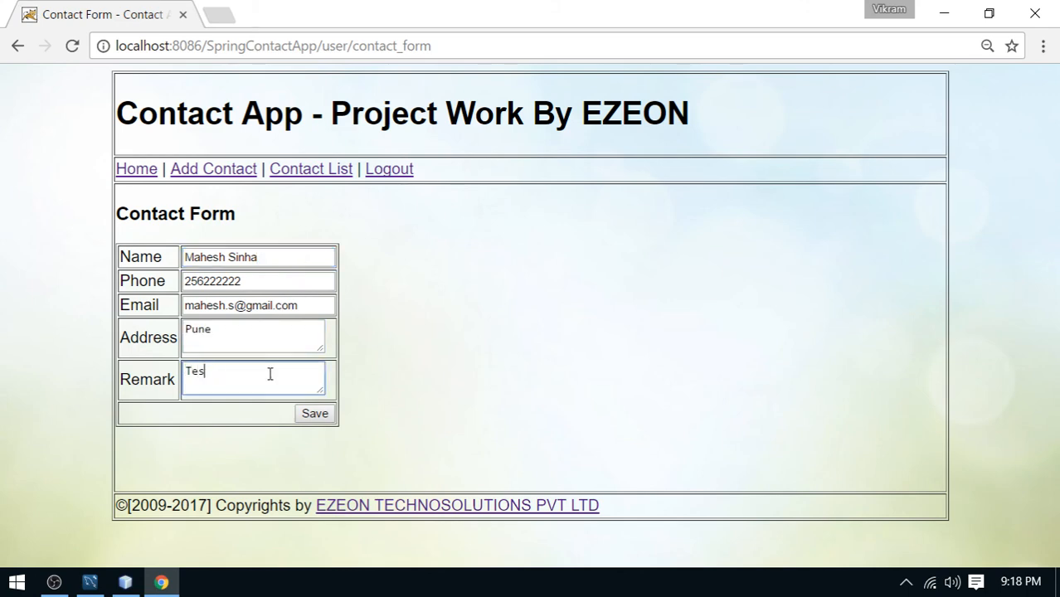
click(316, 413)
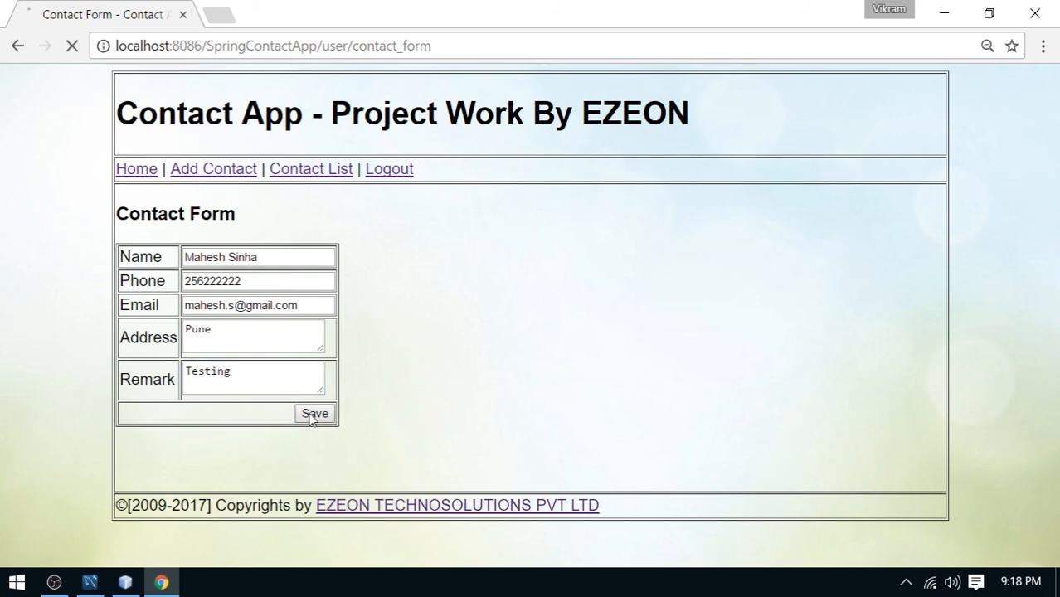
click(315, 415)
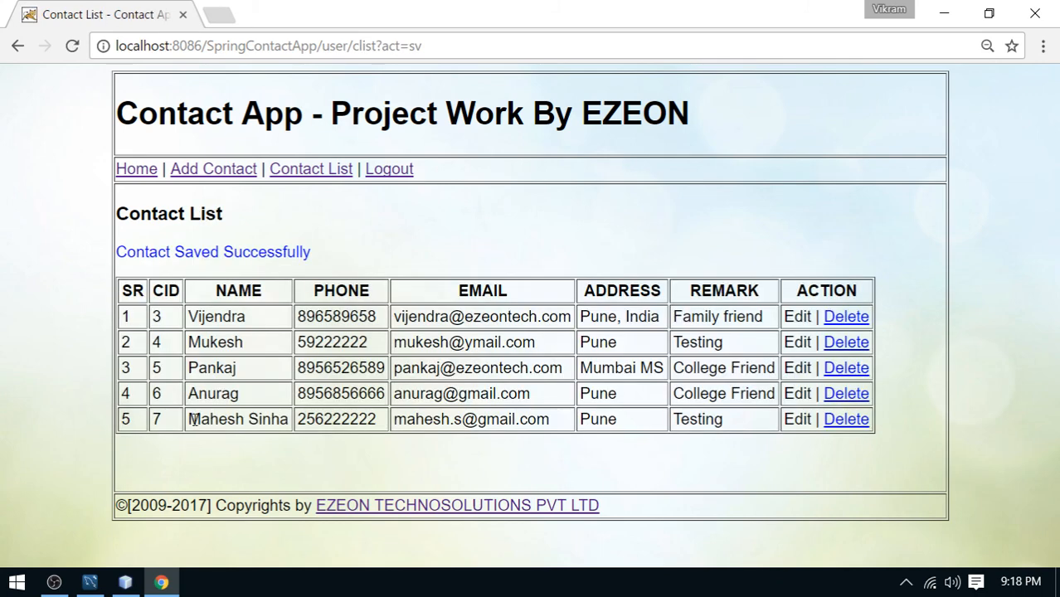
double_click(239, 418)
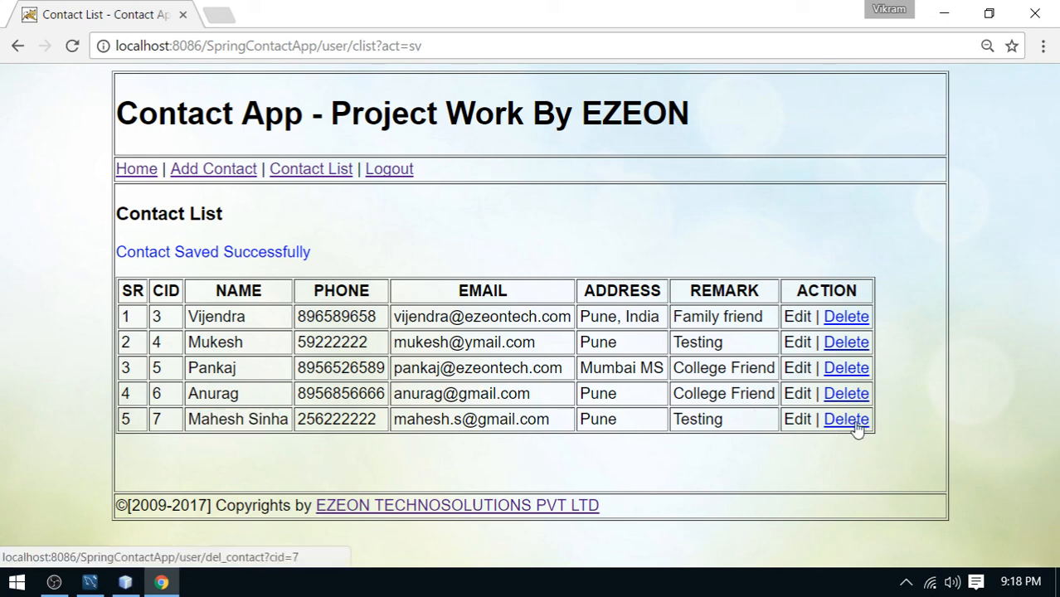
click(846, 418)
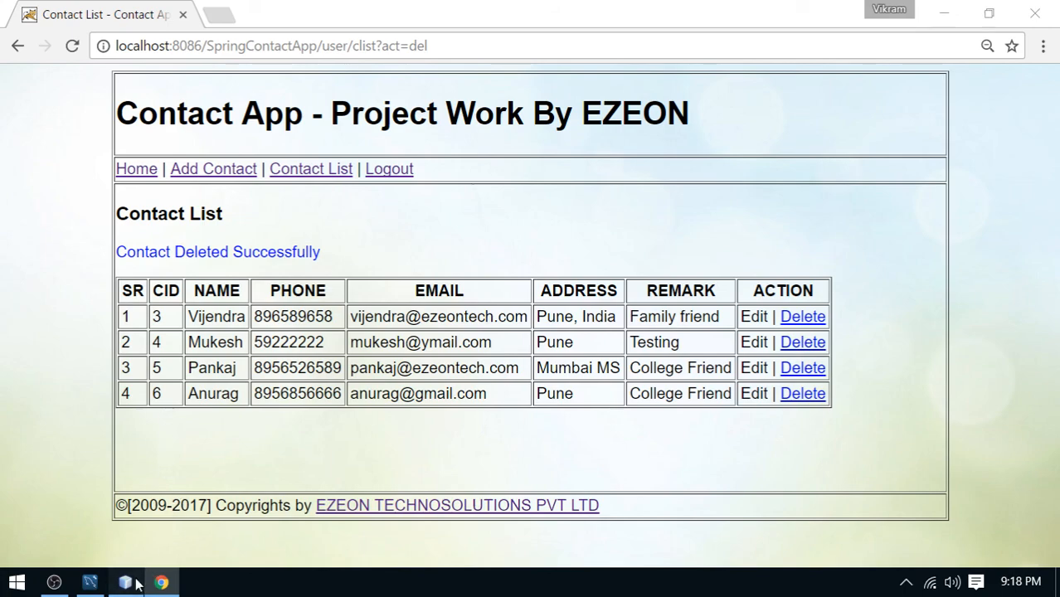
Scroll clist.jsp to the s:url url_del tag with its cid parameter and the Delete anchor
click(126, 580)
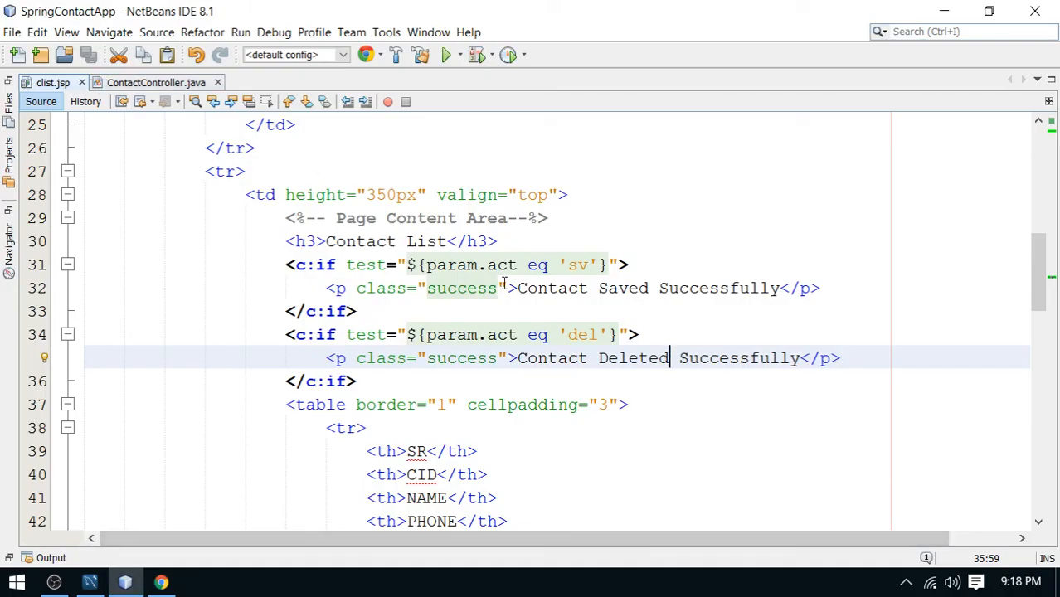
scroll(down, 3)
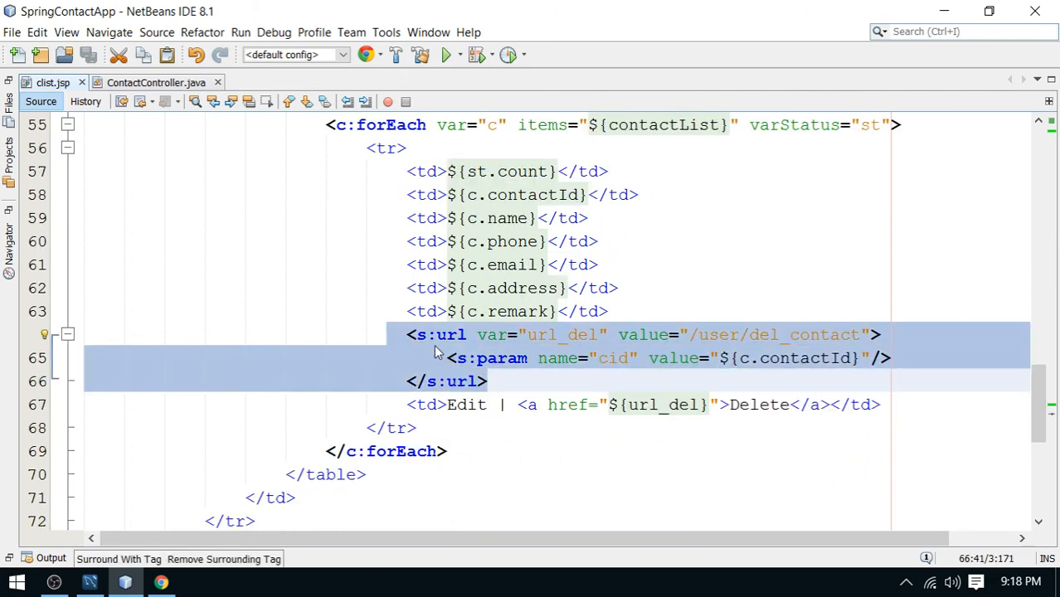
click(399, 335)
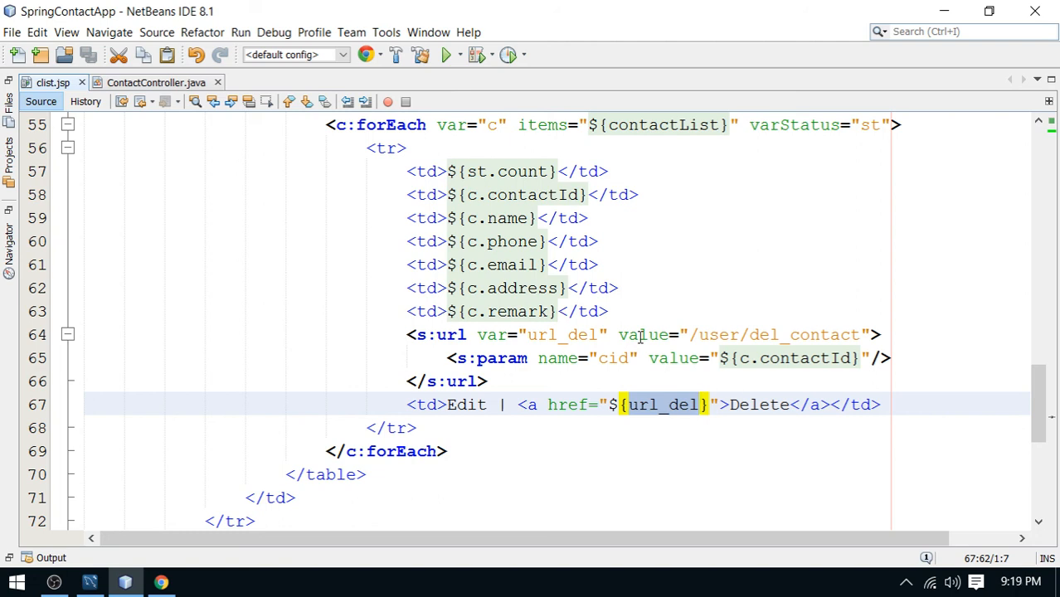
mouse_move(405, 319)
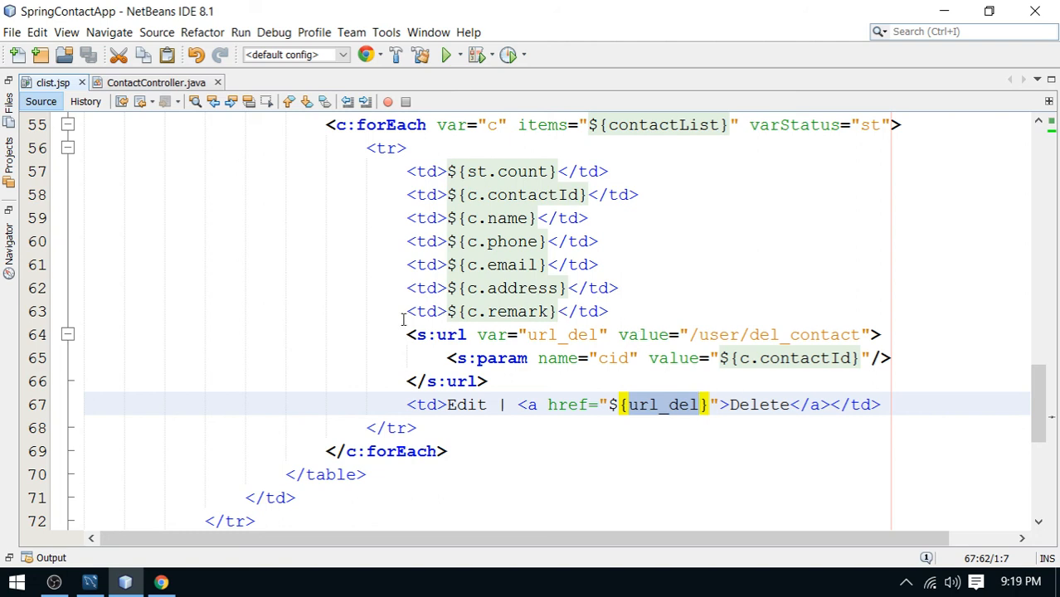